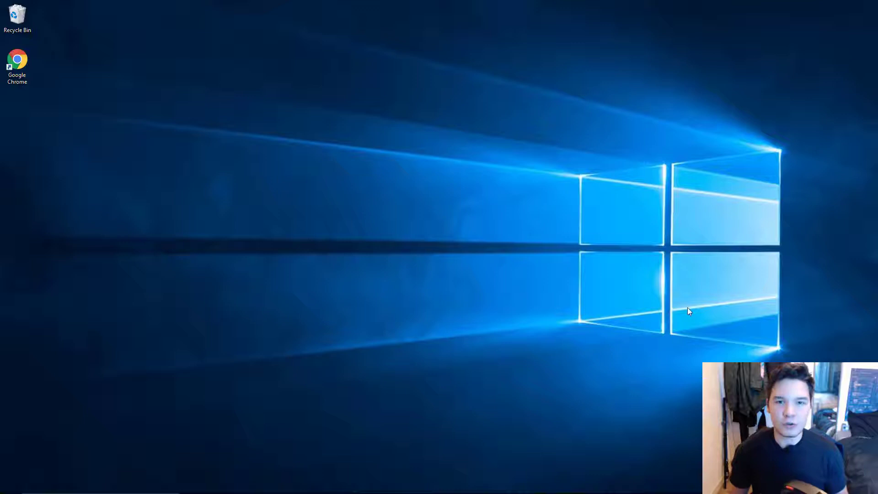
mouse_move(271, 105)
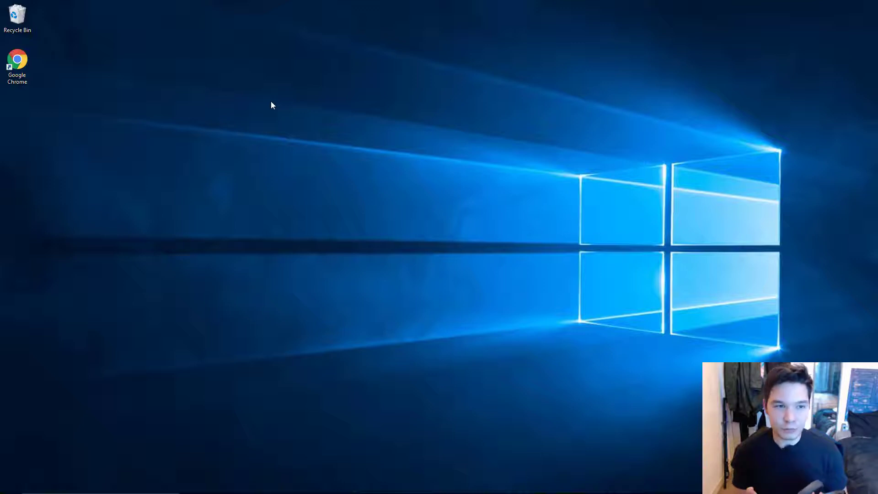
mouse_move(276, 112)
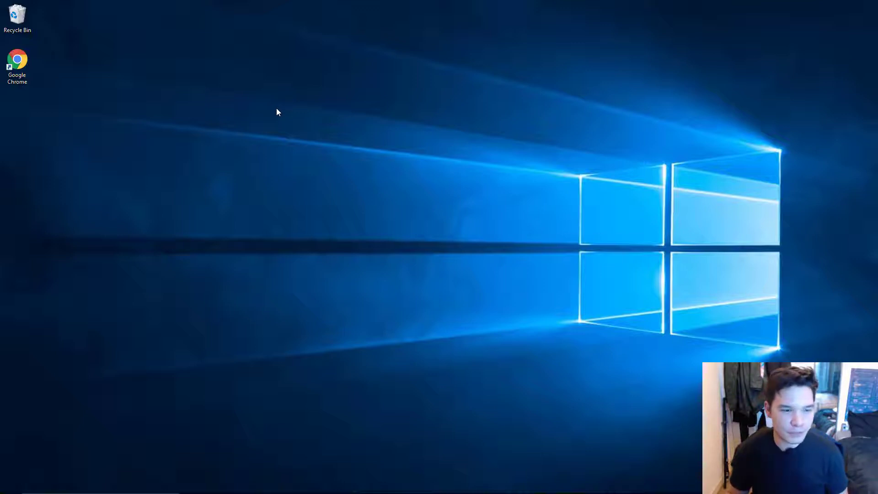
mouse_move(84, 94)
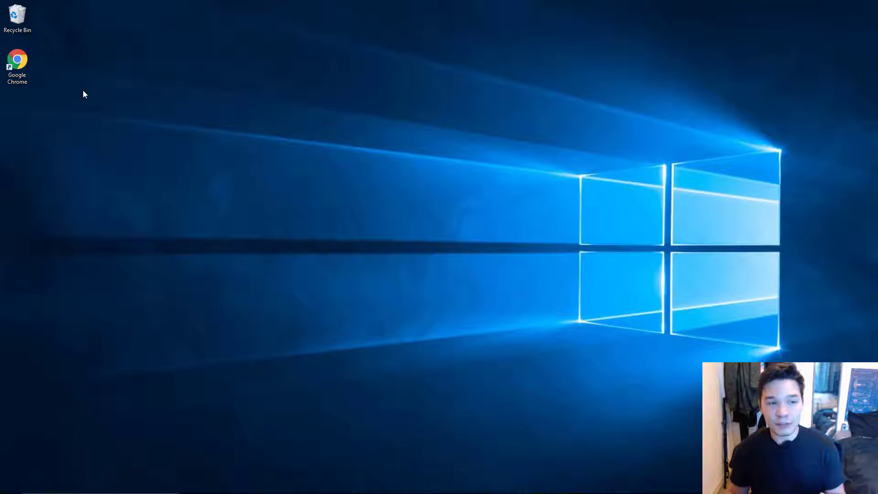
mouse_move(89, 106)
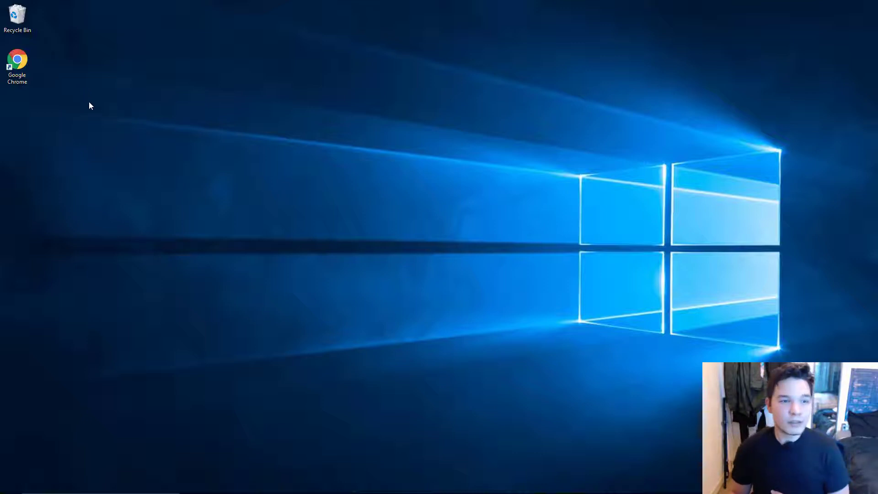
mouse_move(83, 350)
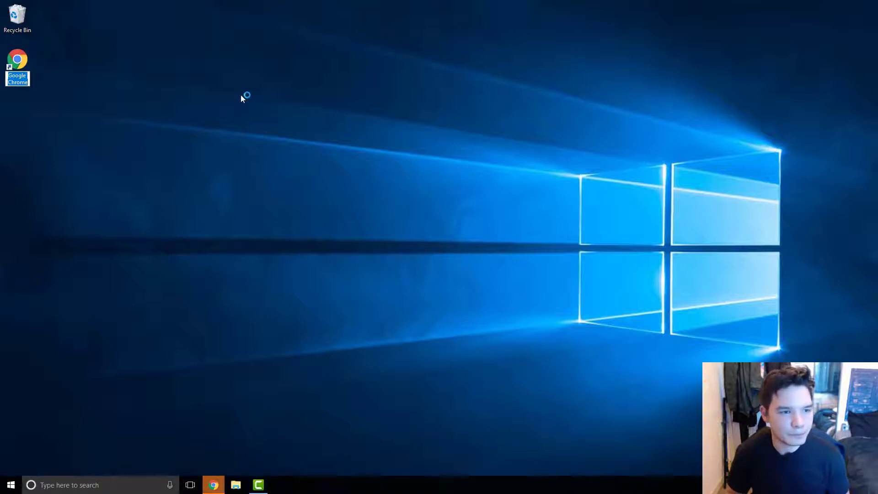
mouse_move(258, 116)
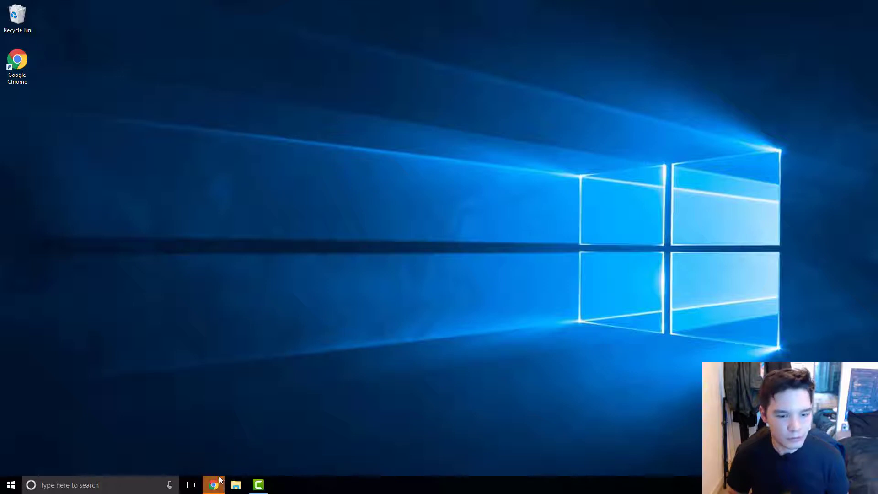
- Search Google for 'Hololens download' and open the Microsoft Developer 'Install the tools' result
click(213, 485)
text(holo)
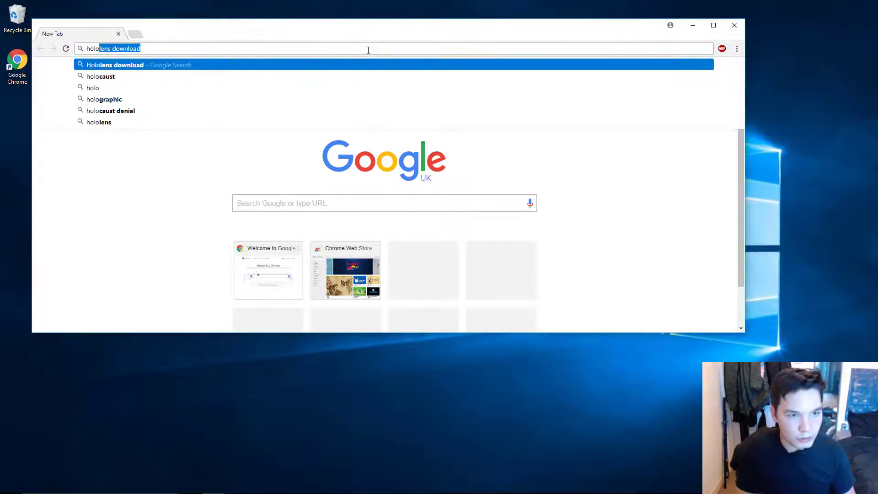
key(Return)
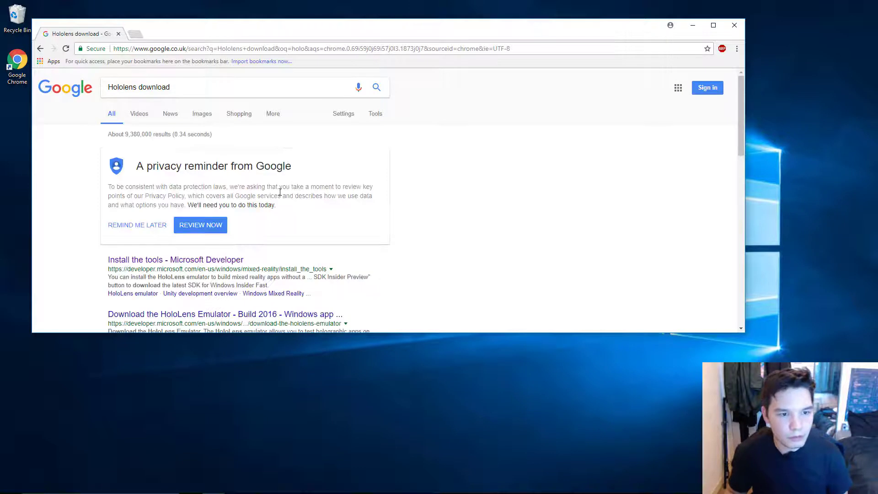
click(175, 259)
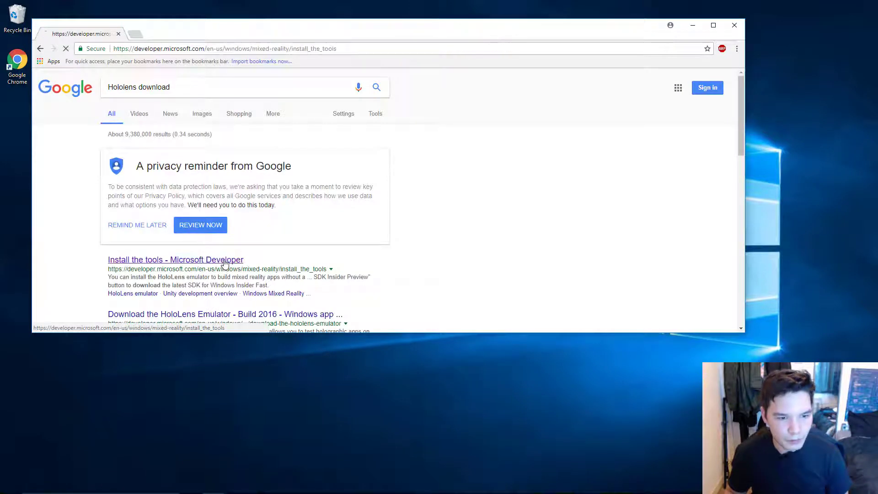
- Maximize the browser and scroll through the Install the tools page down to its download links
click(175, 258)
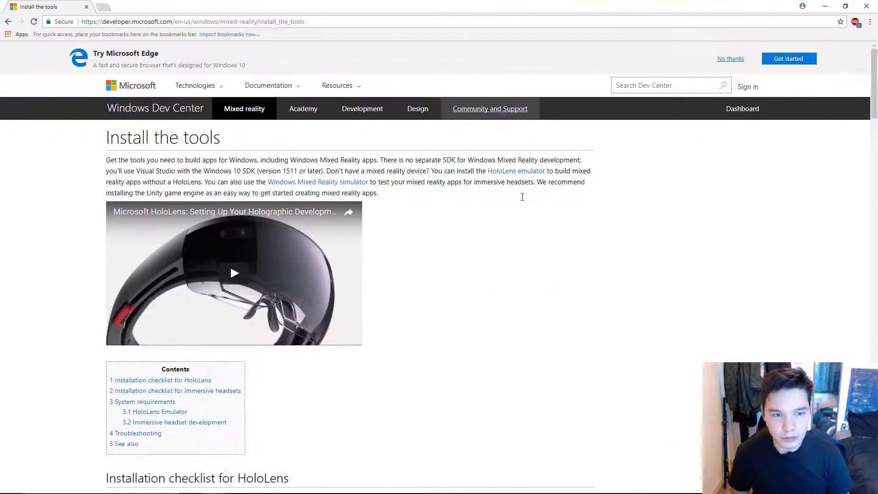
scroll(down, 3)
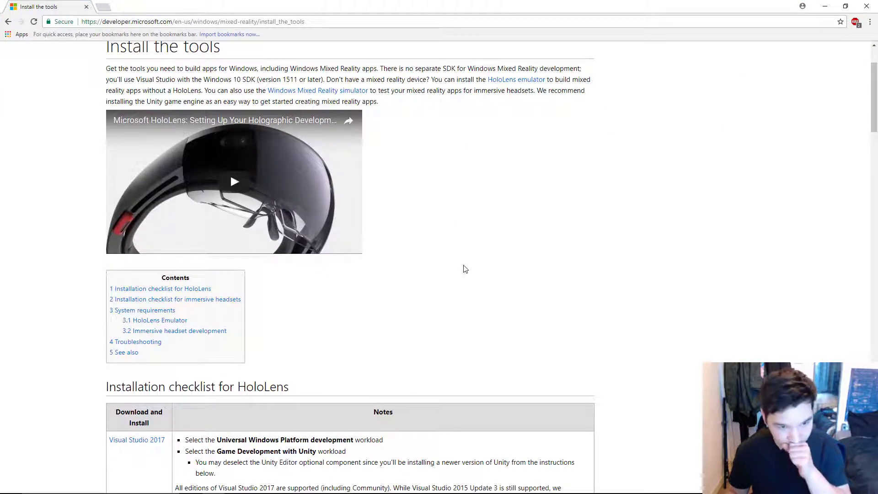
scroll(down, 3)
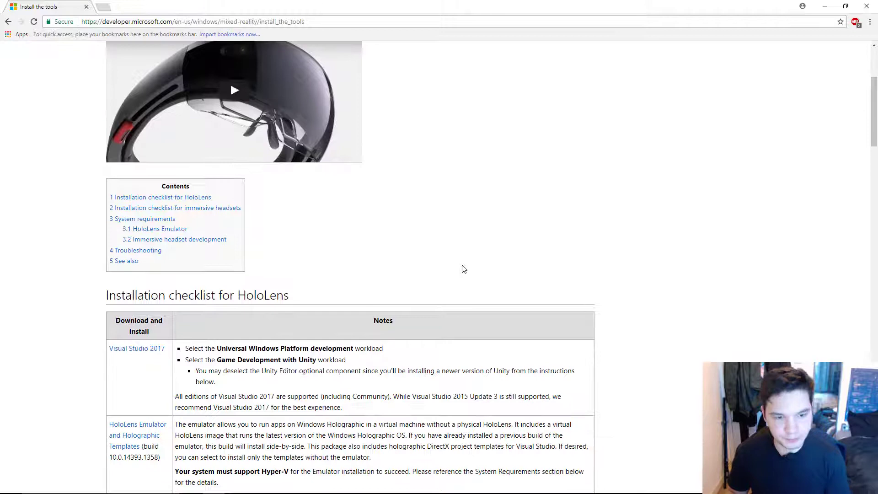
scroll(down, 3)
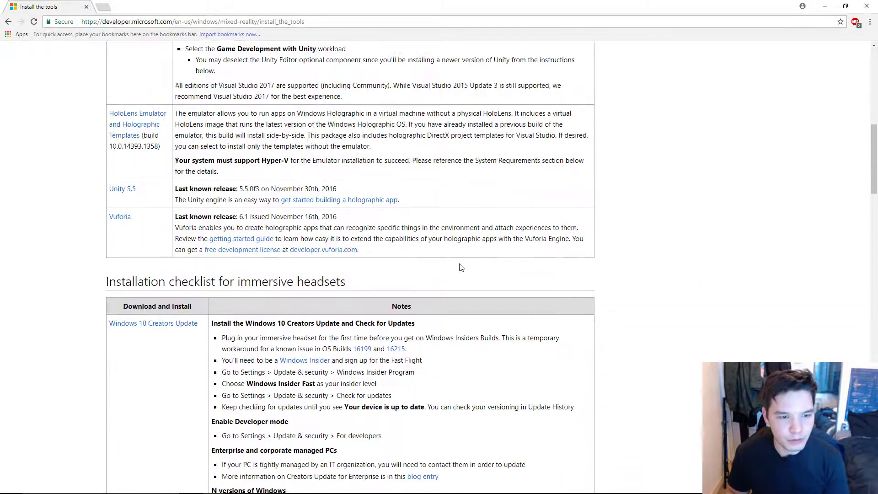
scroll(down, 3)
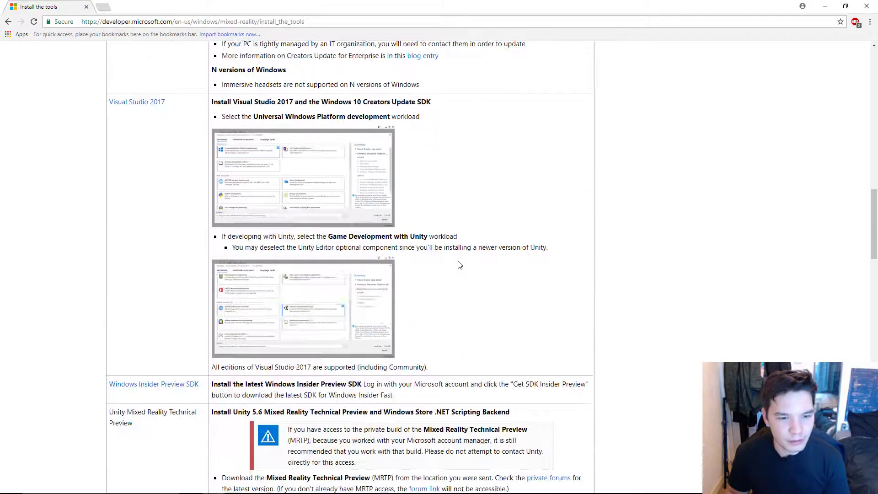
scroll(down, 3)
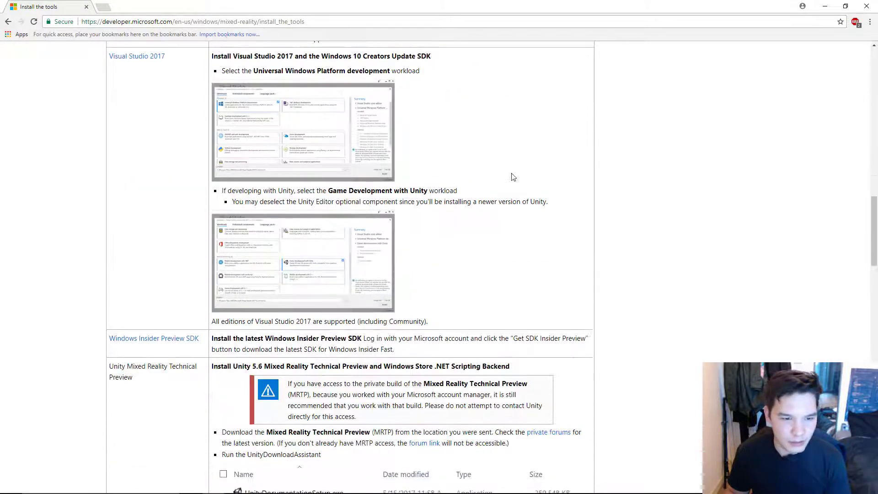
mouse_move(540, 253)
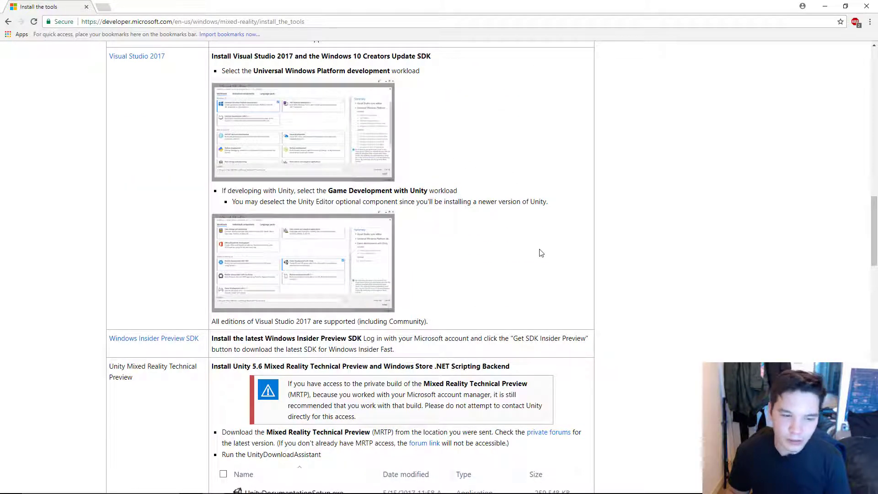
scroll(down, 3)
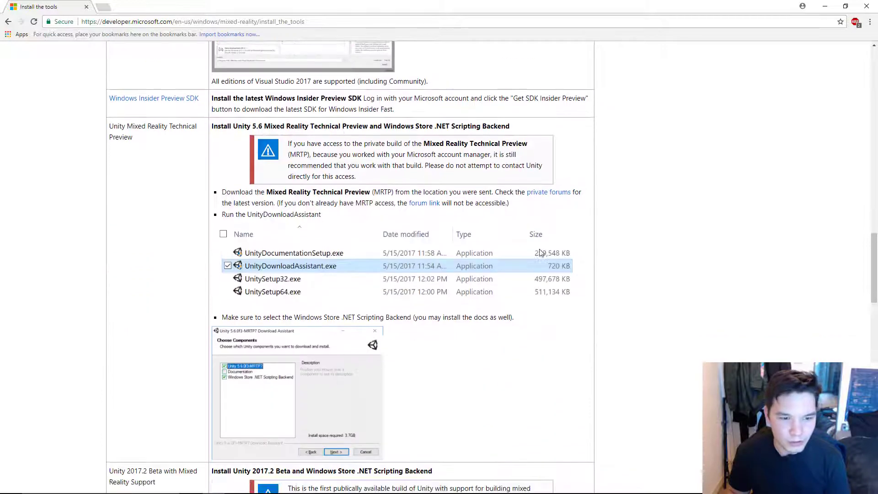
scroll(up, 3)
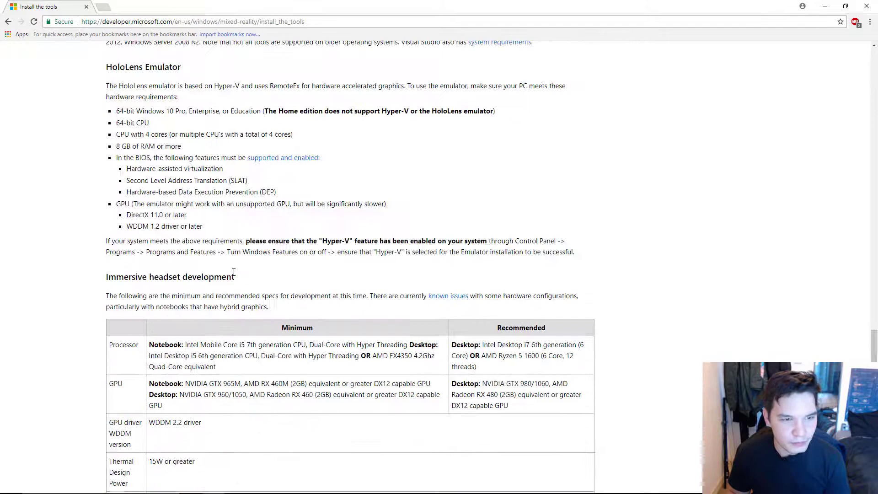
scroll(down, 3)
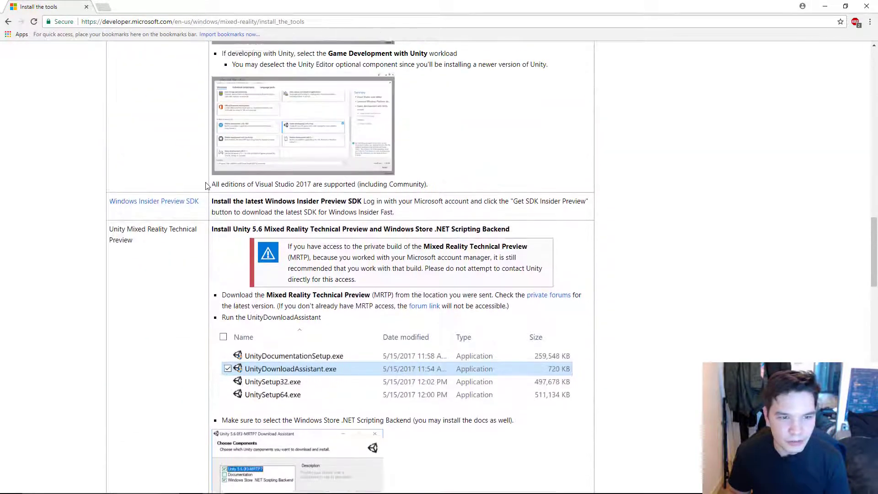
scroll(up, 3)
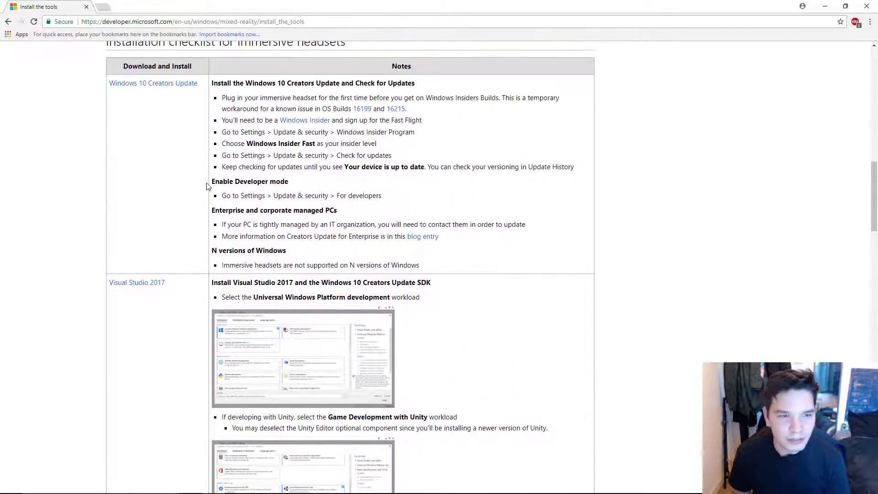
scroll(up, 3)
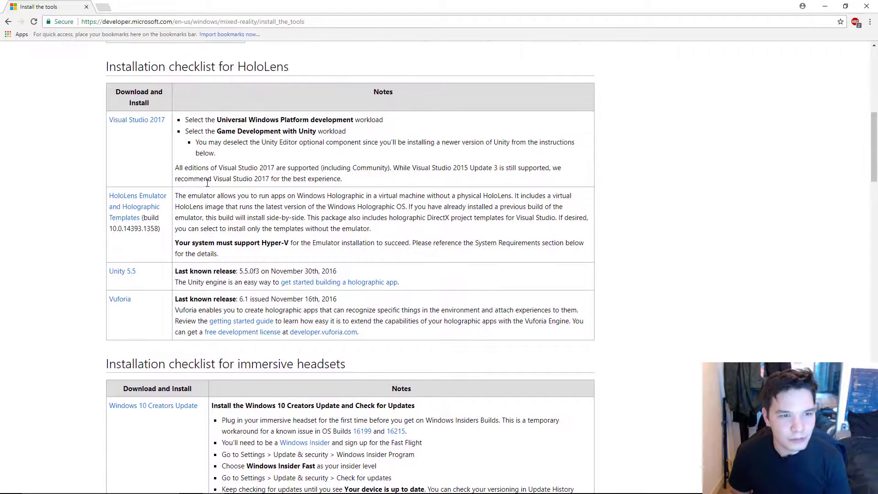
scroll(up, 3)
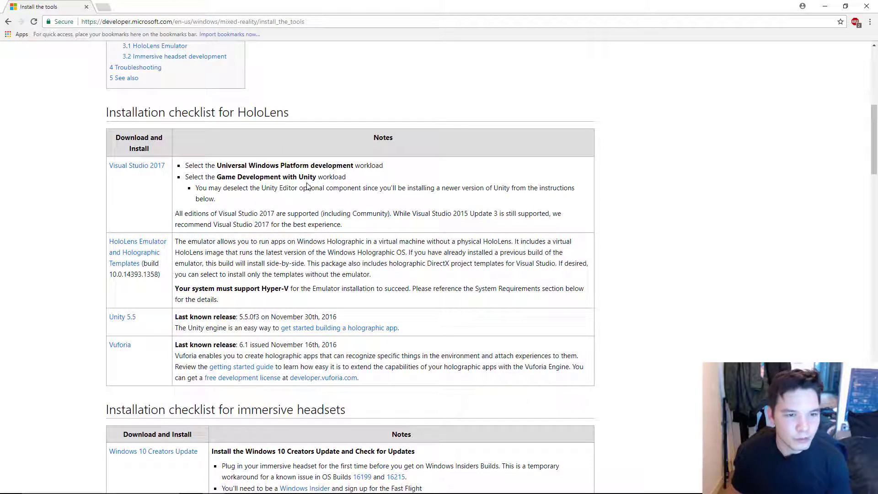
mouse_move(137, 165)
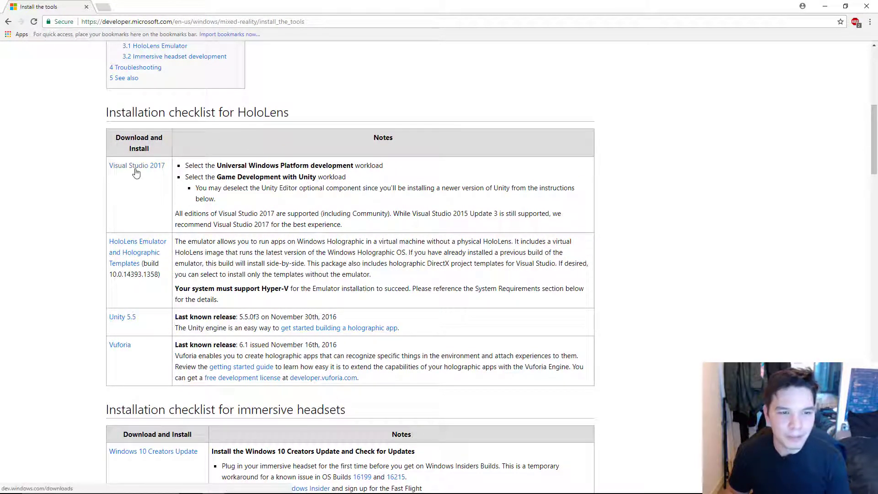
mouse_move(142, 174)
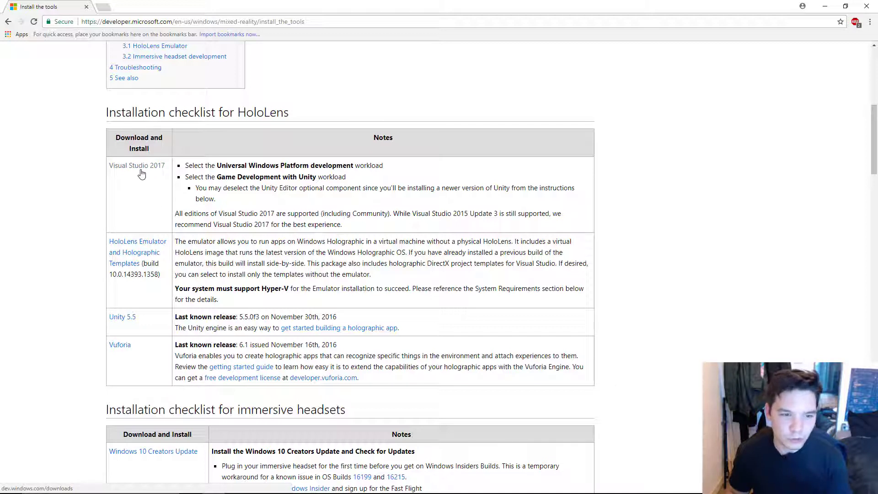
mouse_move(135, 252)
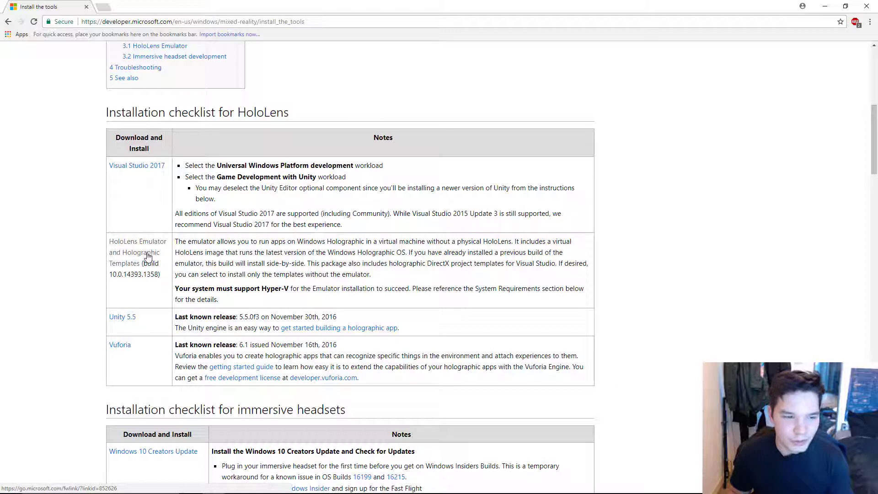
mouse_move(149, 312)
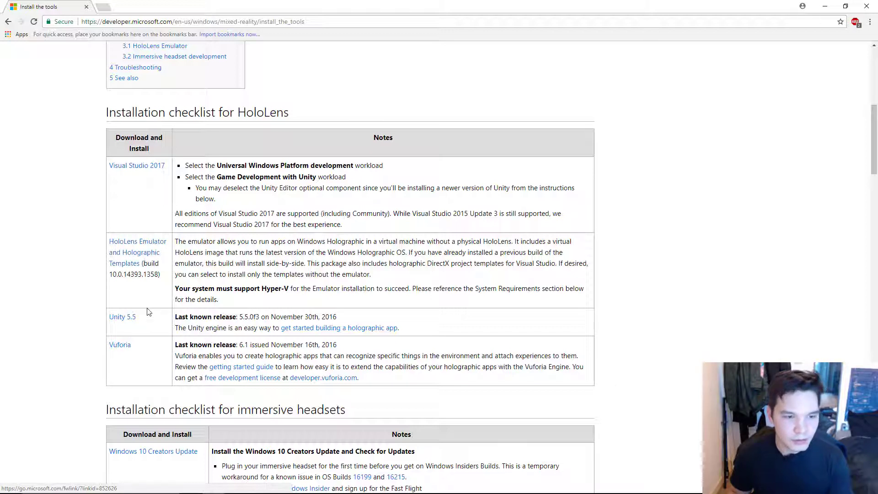
mouse_move(132, 321)
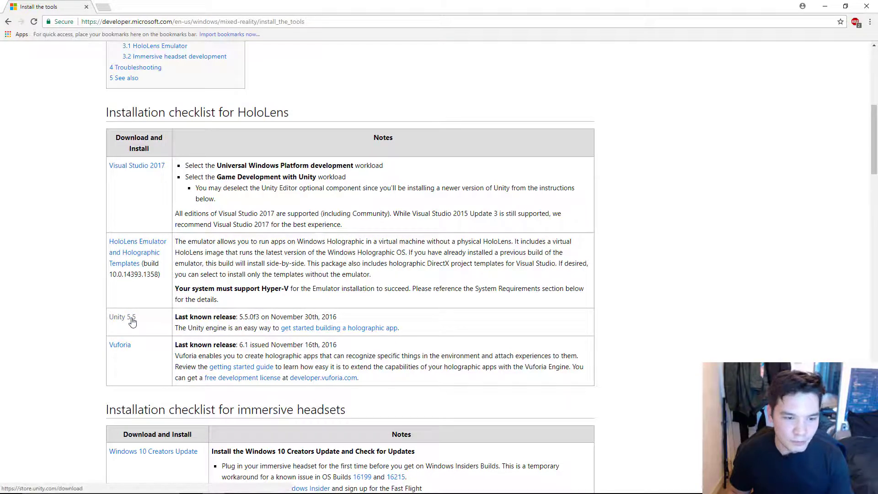
mouse_move(252, 317)
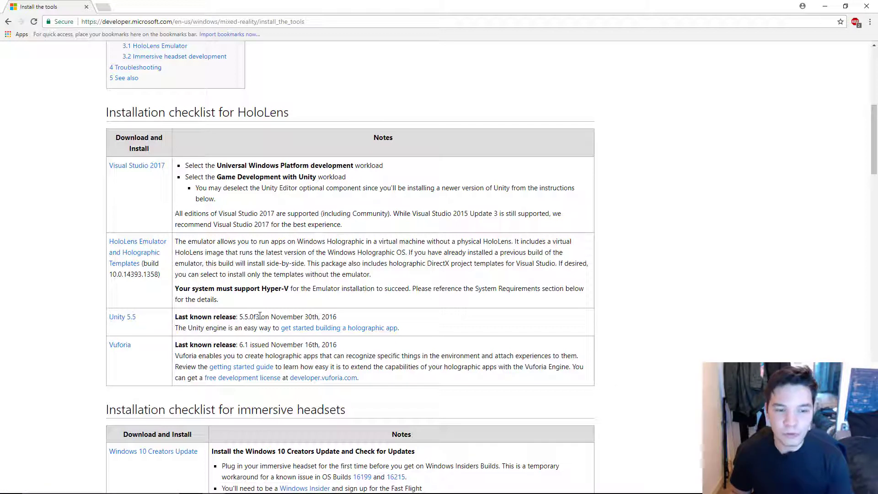
- Scroll back to the Installation checklist for HoloLens table
scroll(down, 3)
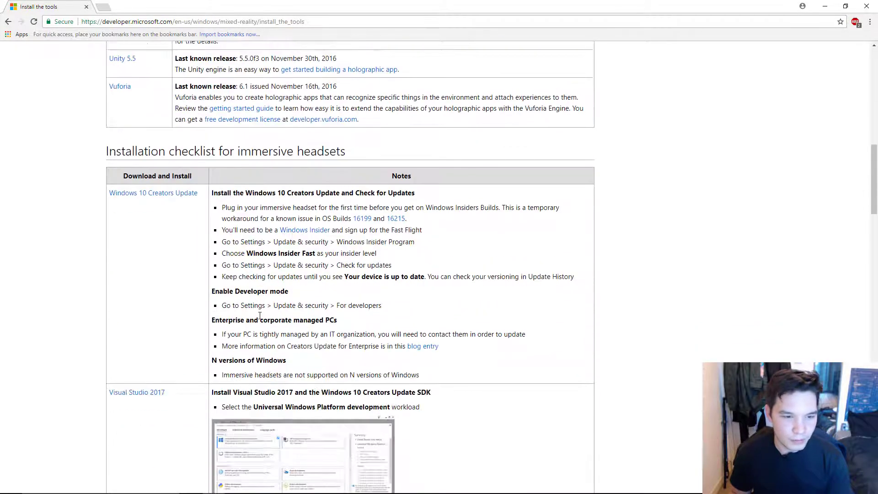
scroll(down, 3)
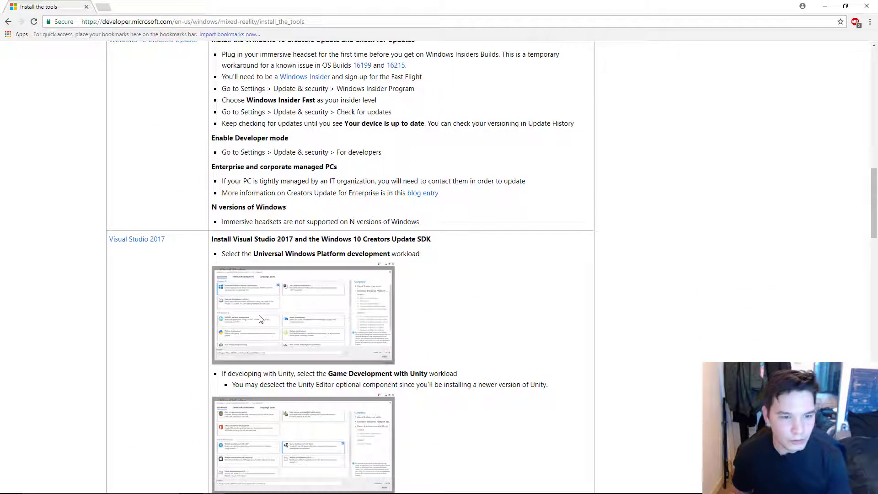
scroll(down, 3)
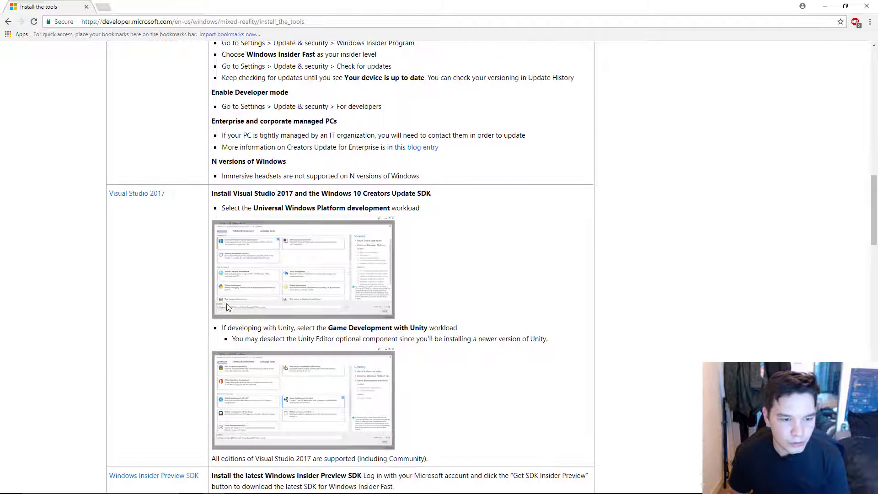
scroll(up, 3)
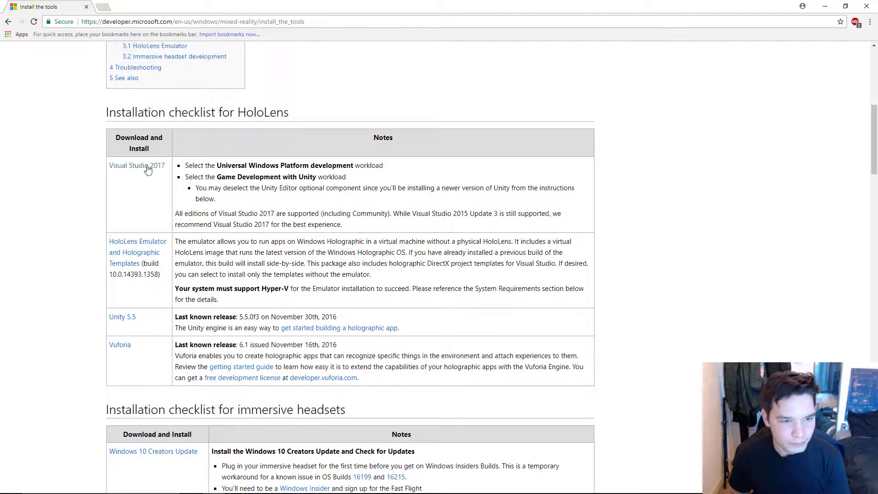
- Download the free Visual Studio Community 2017 installer, dismiss the survey and return to Windows 10 downloads
click(136, 166)
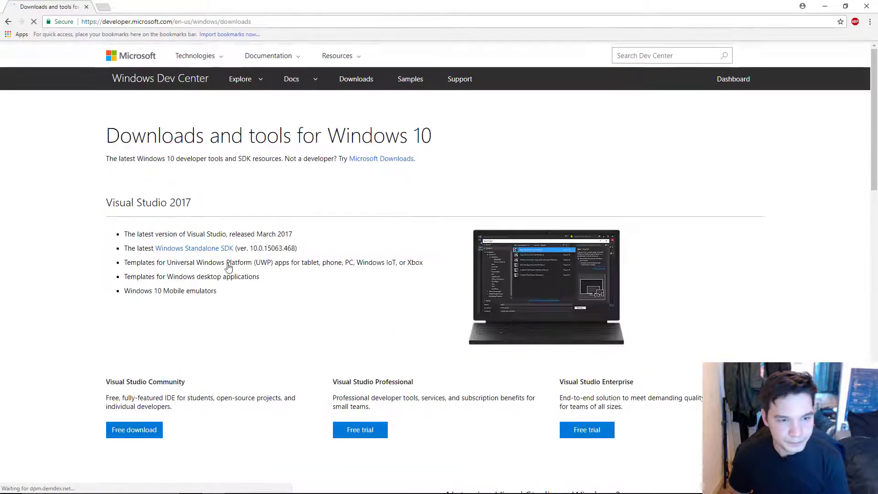
scroll(down, 3)
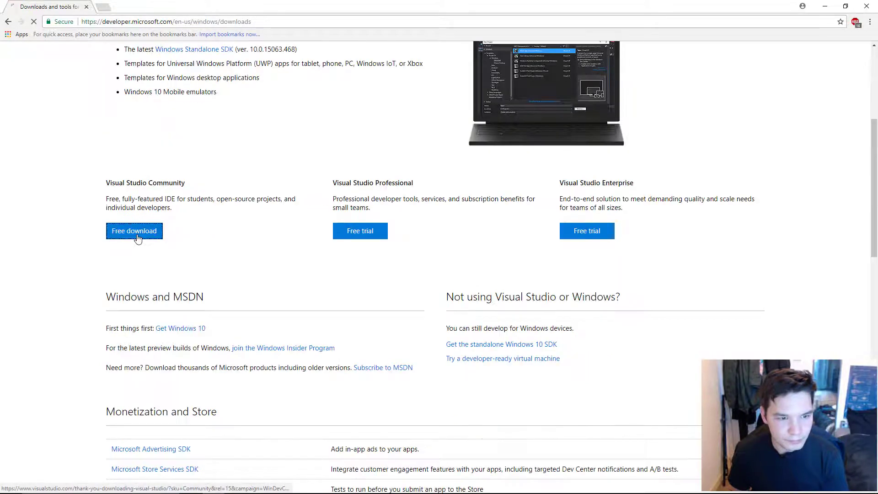
click(134, 230)
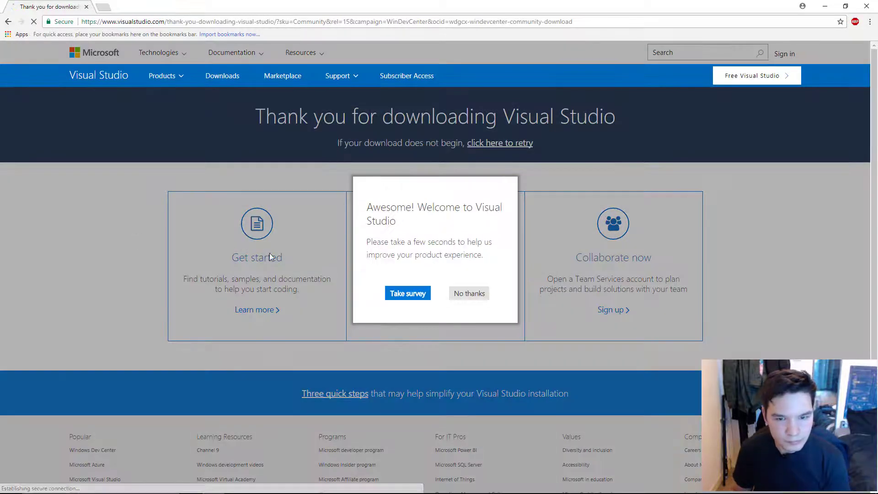
click(469, 293)
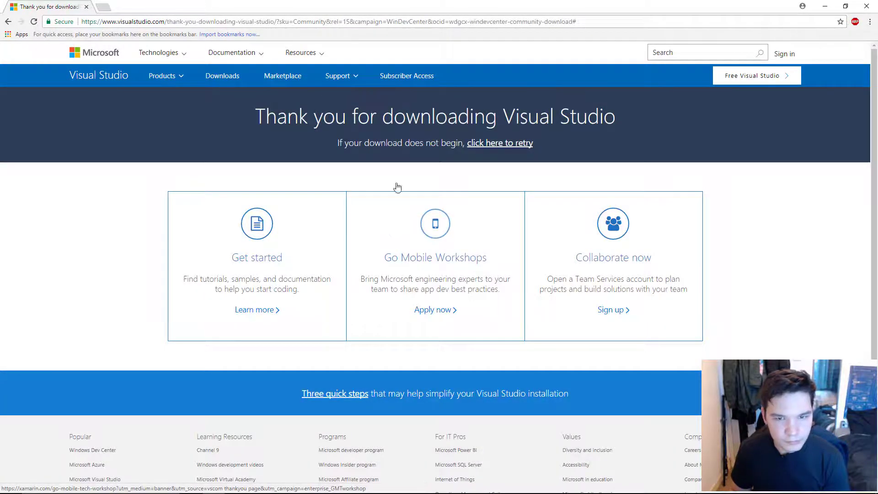
mouse_move(331, 258)
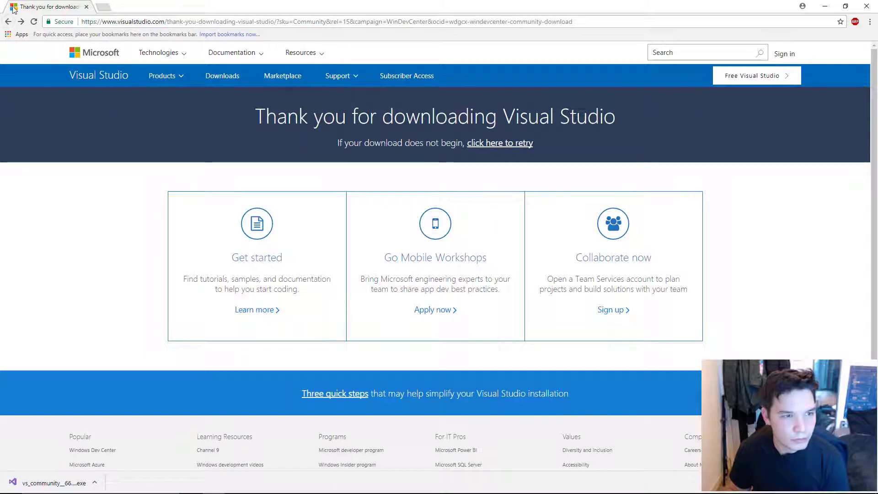
click(8, 21)
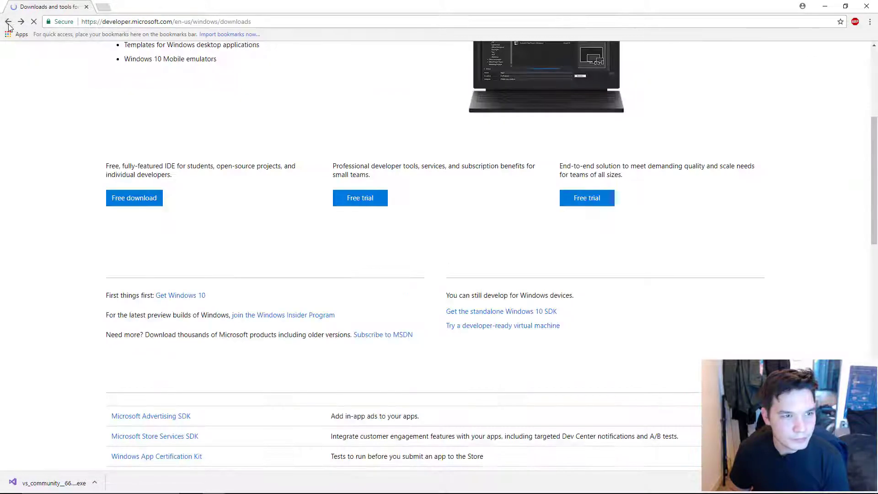
- Return to Install the tools, download the HoloLens Emulator setup, and start a new tab for Unity
click(10, 21)
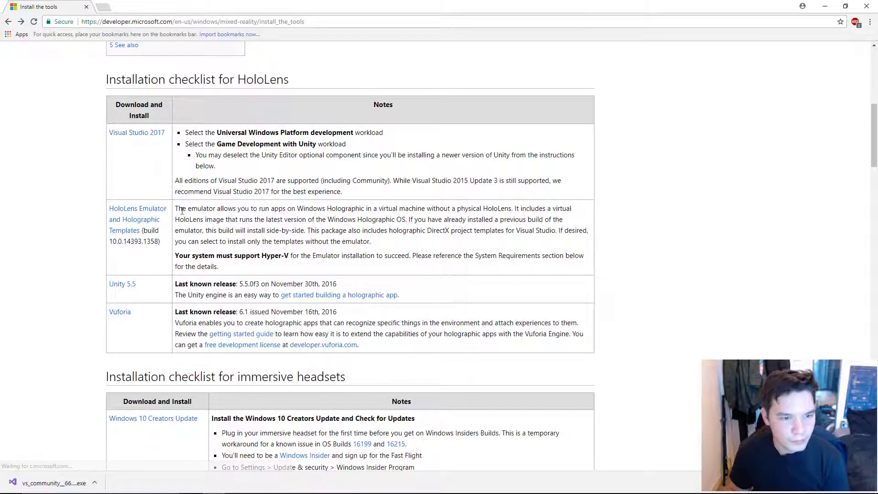
scroll(down, 3)
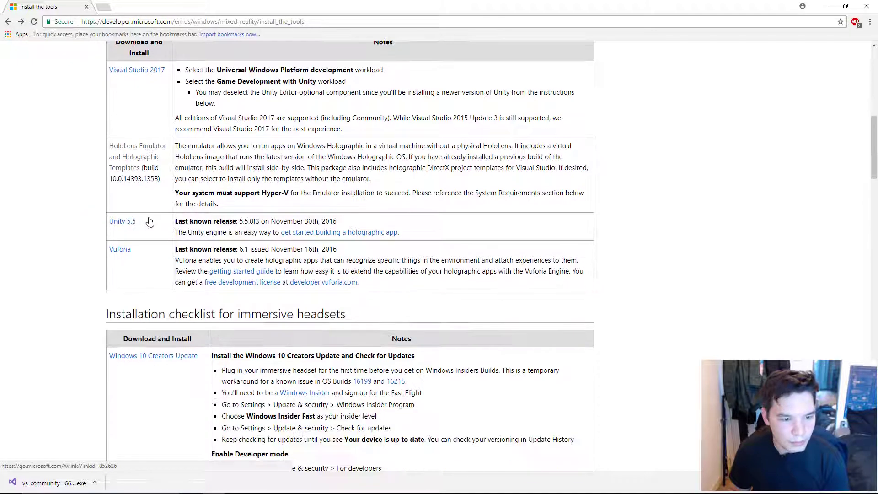
scroll(down, 3)
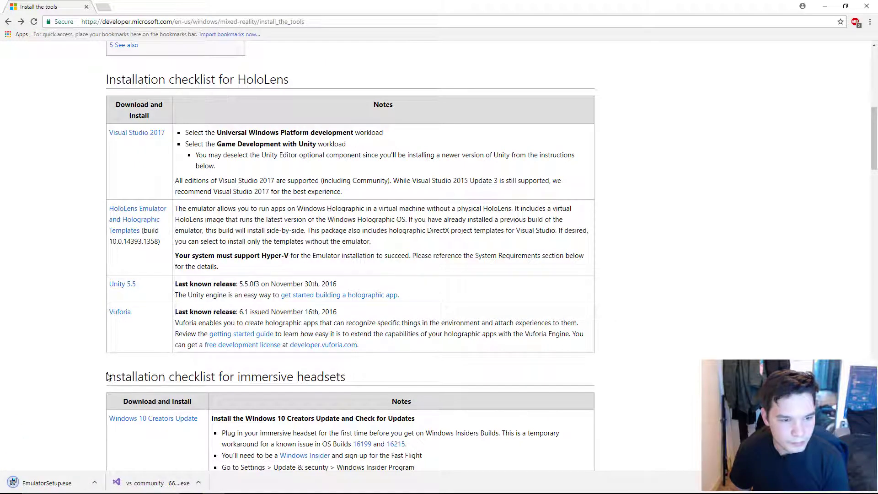
click(132, 6)
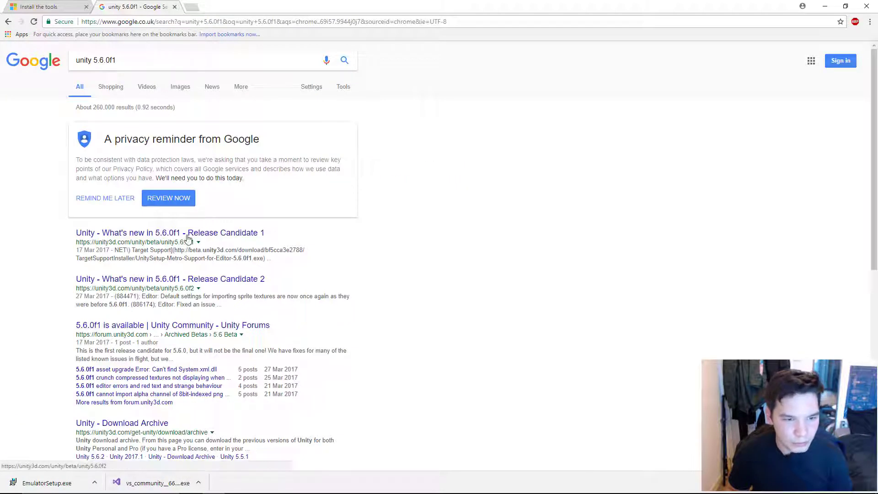
- From the Unity download archive's 5.x list, download the Windows Unity 5.6.1 installer
scroll(down, 3)
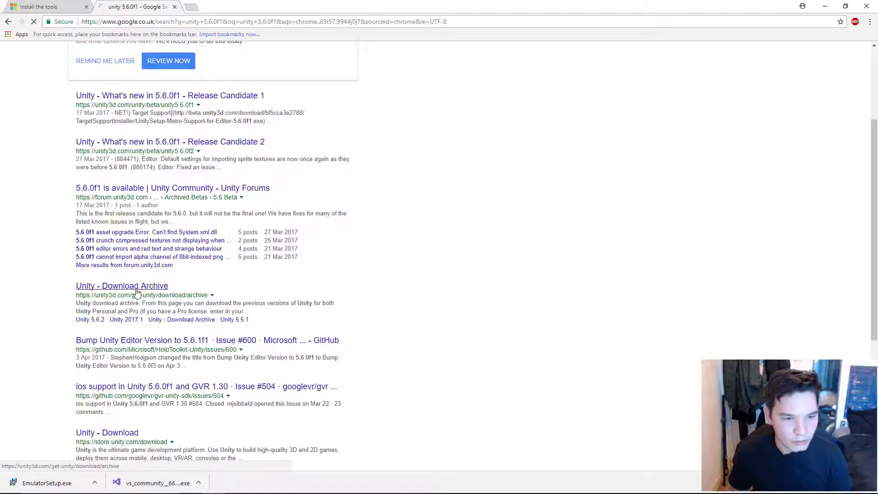
click(122, 286)
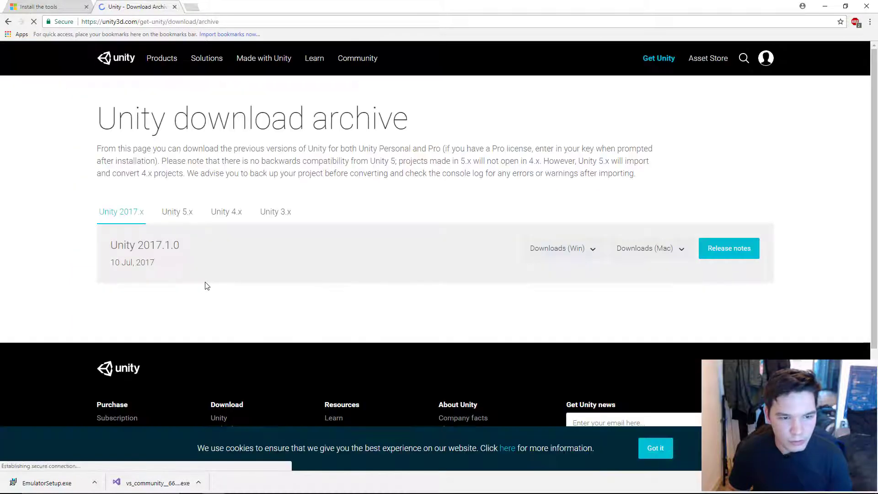
click(177, 211)
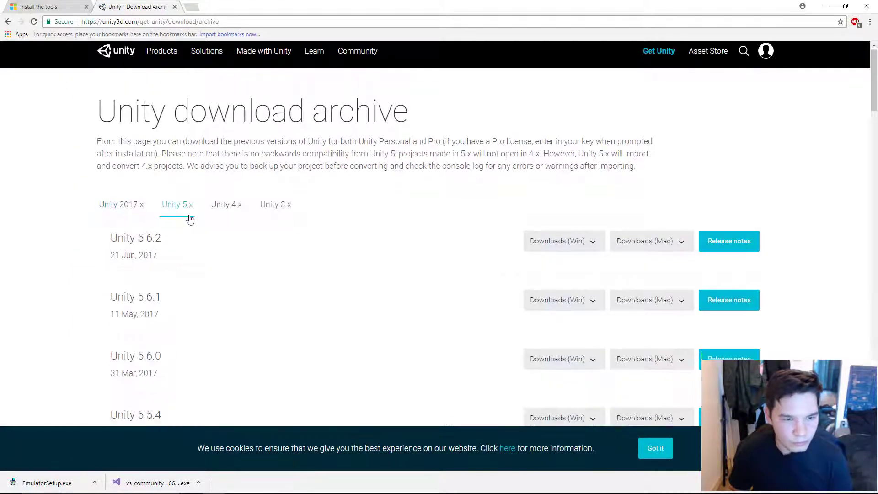
scroll(down, 3)
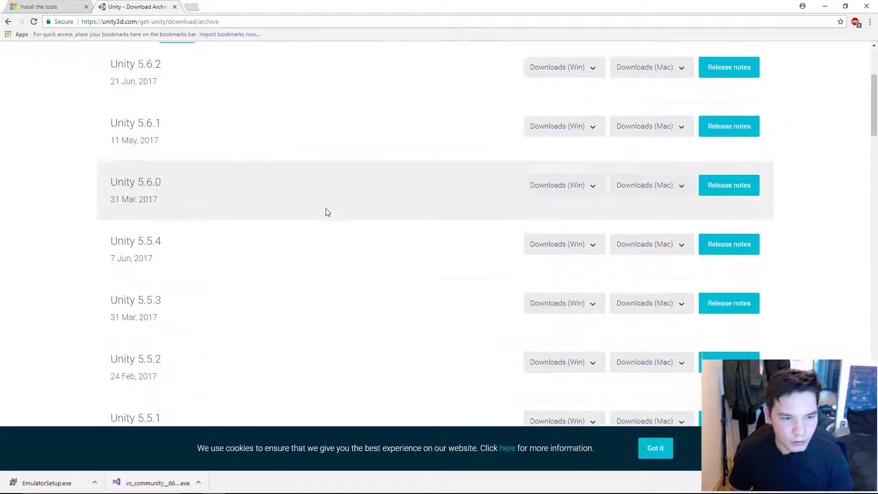
scroll(up, 3)
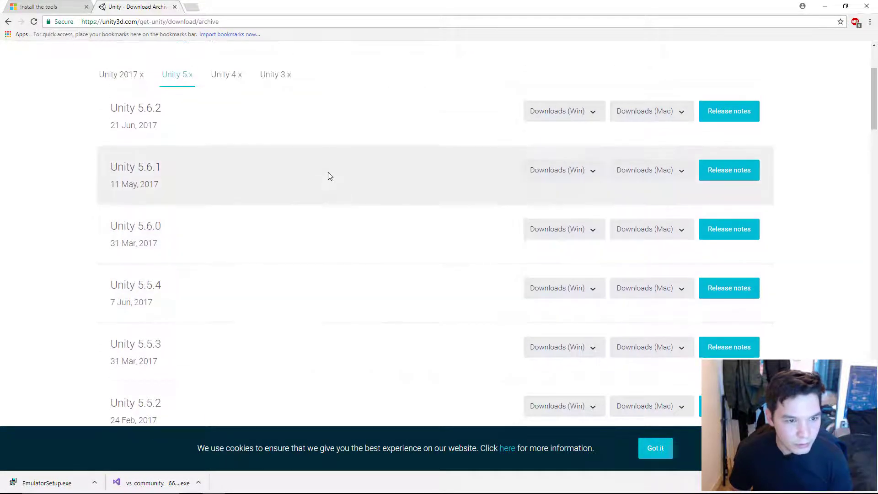
mouse_move(456, 176)
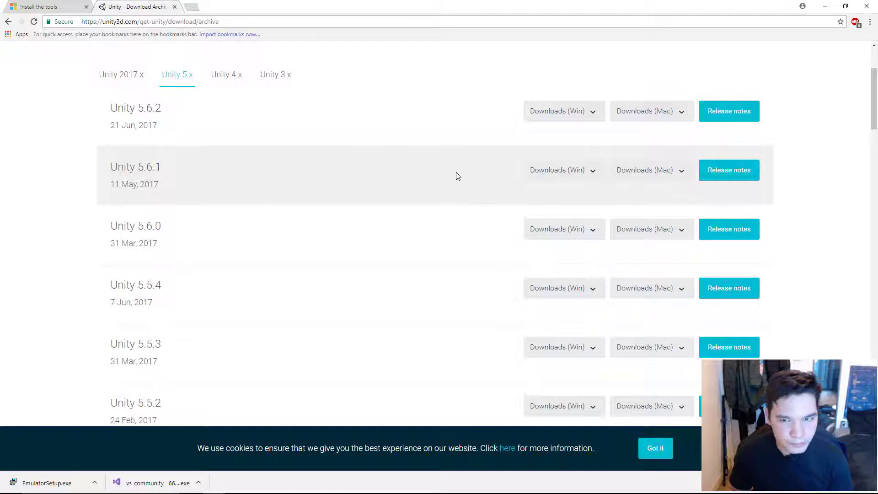
mouse_move(188, 188)
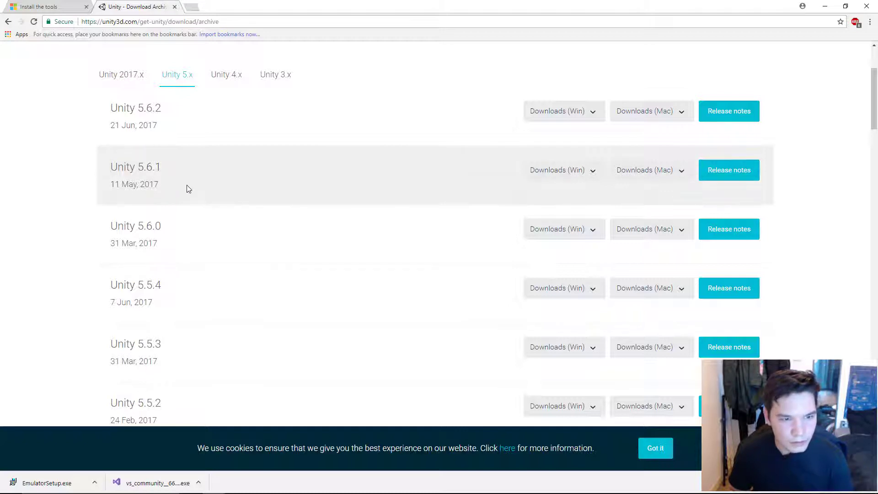
mouse_move(565, 171)
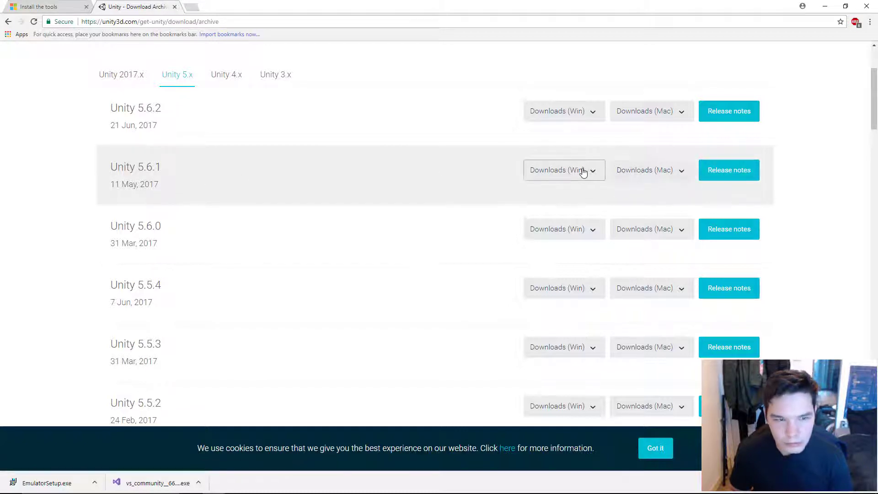
click(563, 170)
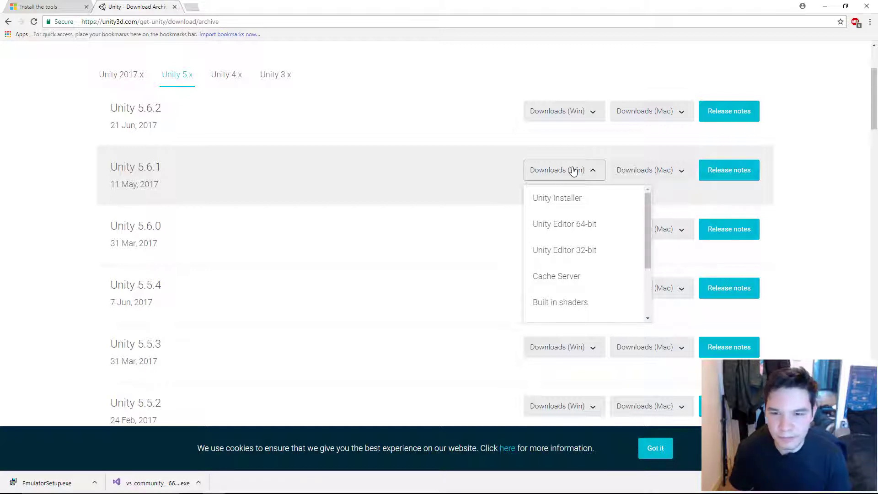
mouse_move(615, 176)
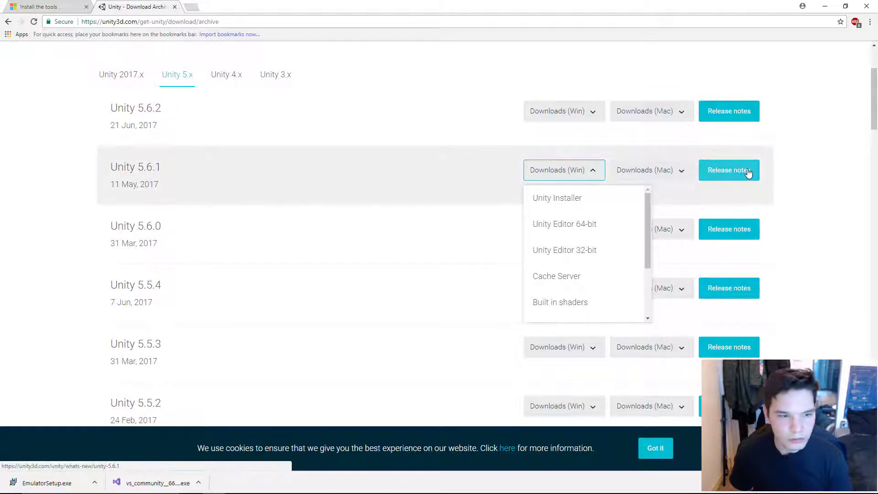
click(557, 198)
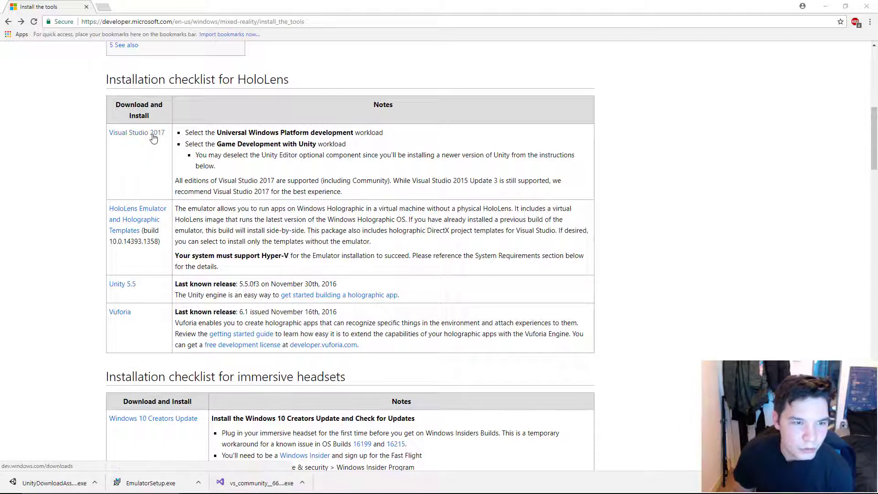
mouse_move(307, 137)
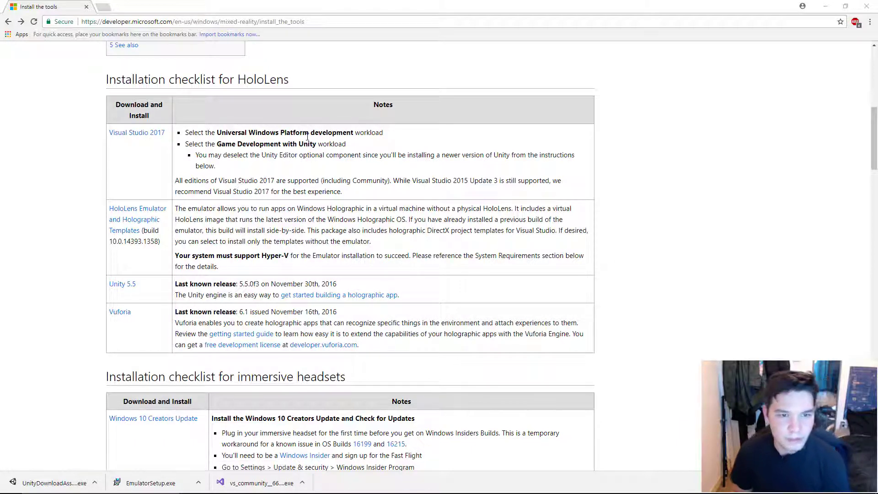
mouse_move(25, 411)
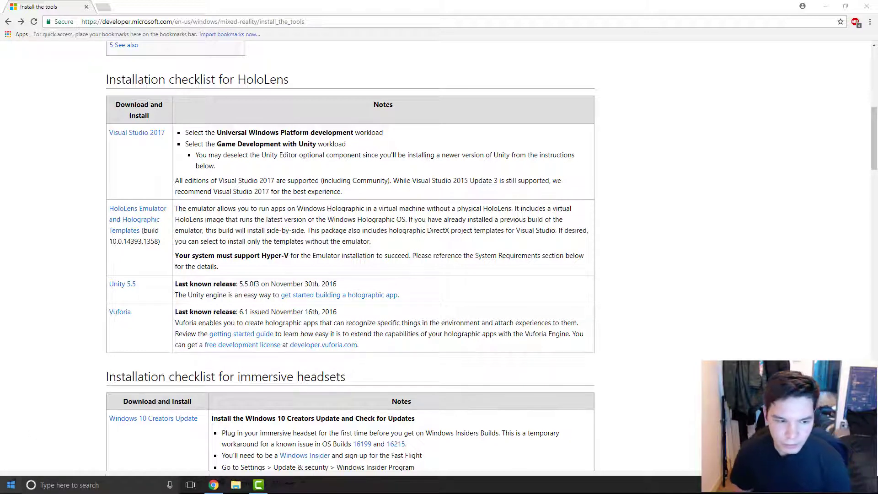
- Search the Start menu for 'system' and open Windows Settings
click(10, 485)
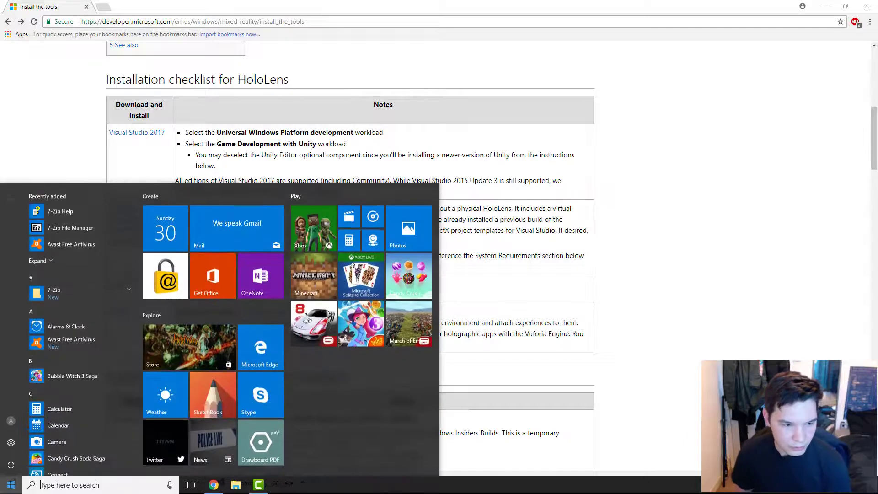
text(syst)
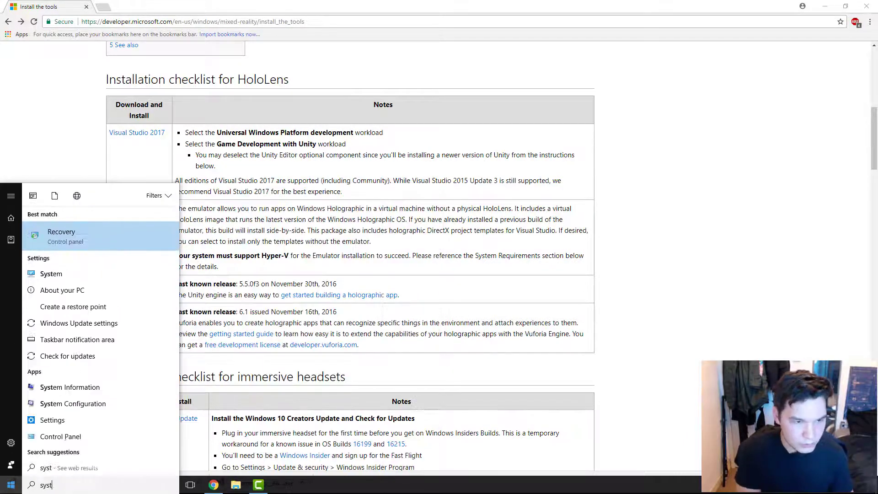
text(em)
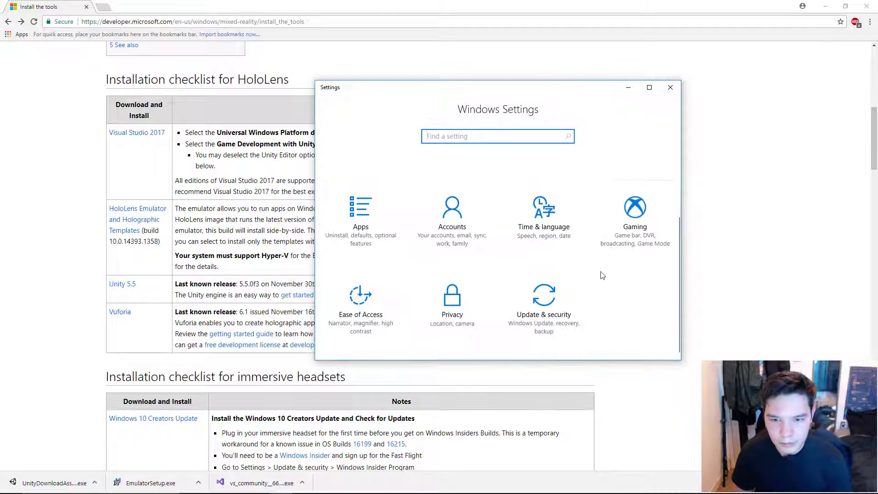
- In Update & security > For developers, turn on Developer mode and confirm with Yes
click(543, 313)
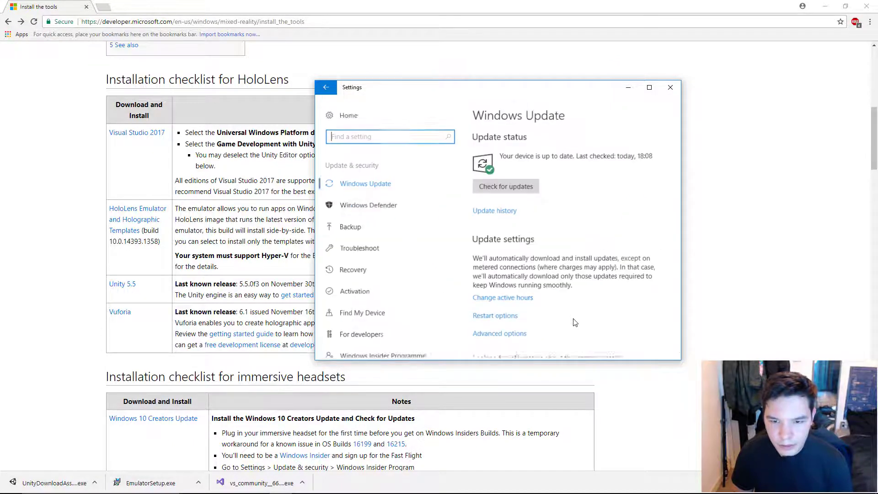
scroll(down, 3)
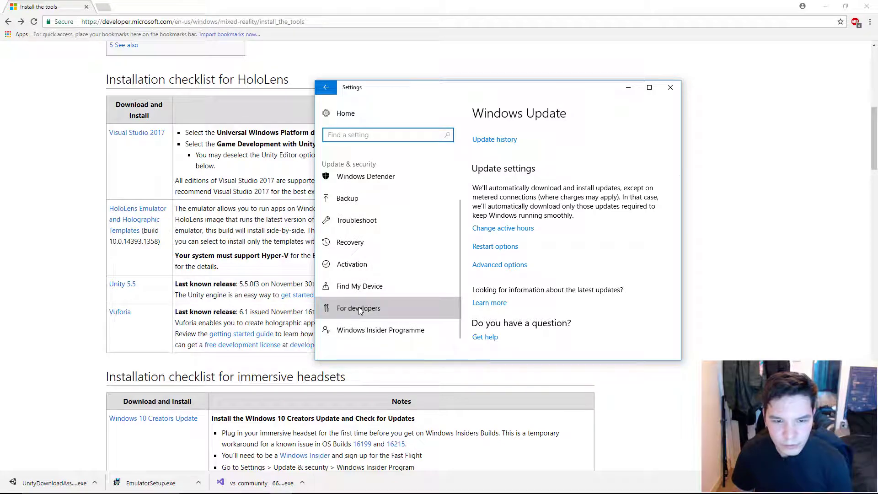
click(358, 308)
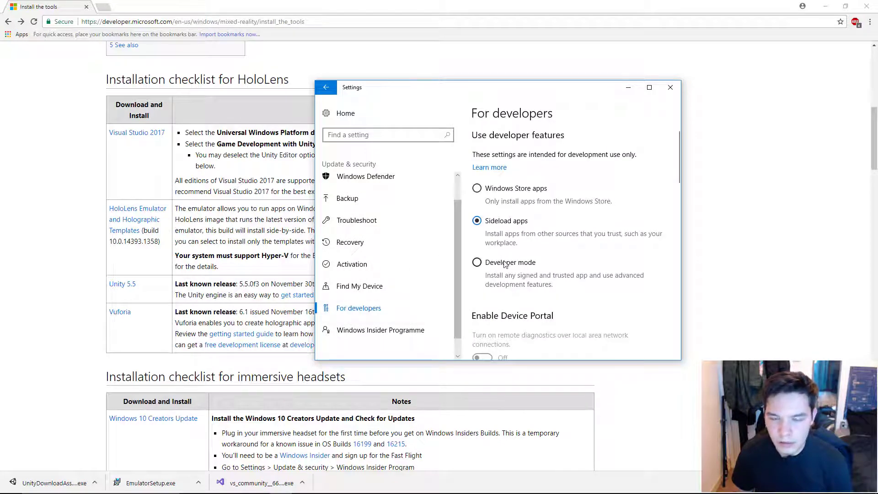
click(477, 262)
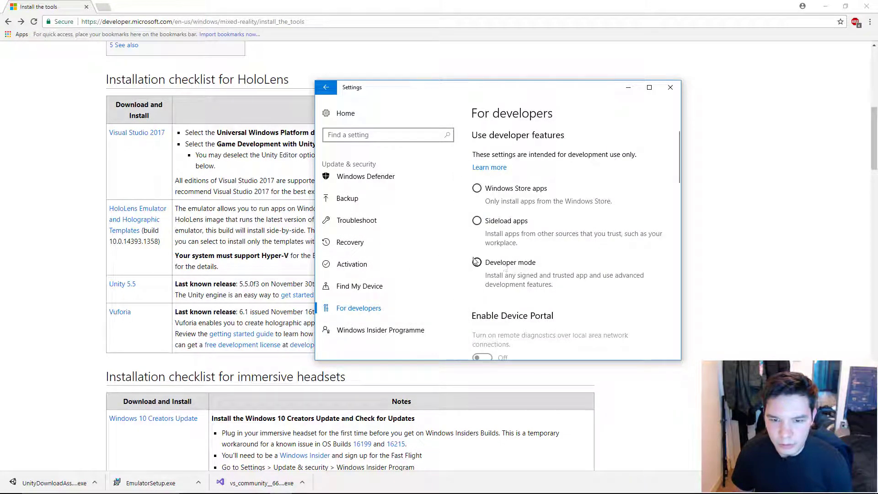
click(476, 261)
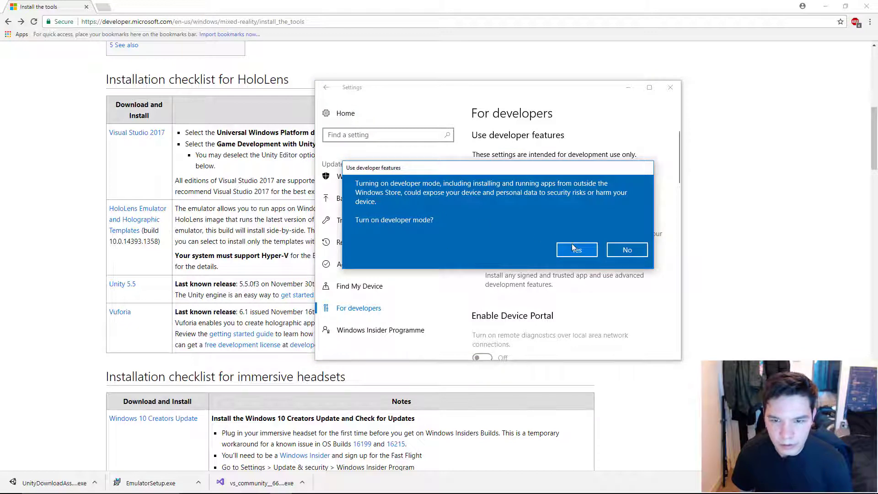
click(576, 249)
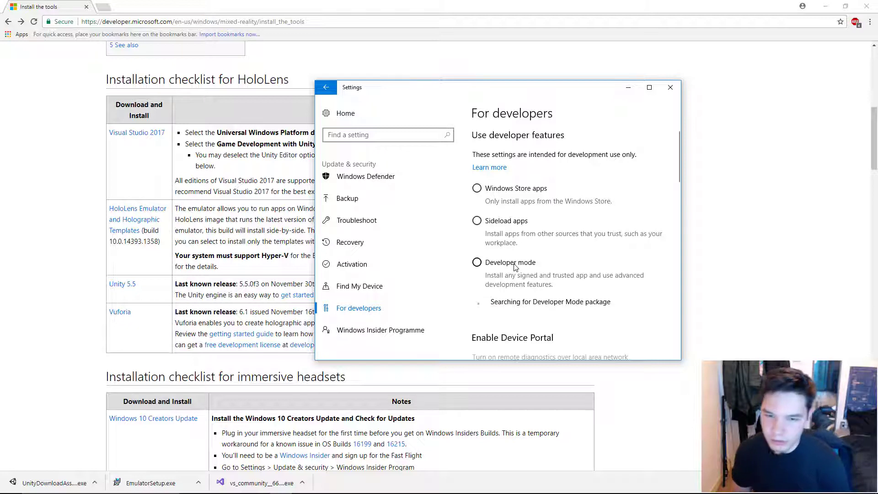
- Wait for the Developer mode package to install, then close Settings
click(478, 262)
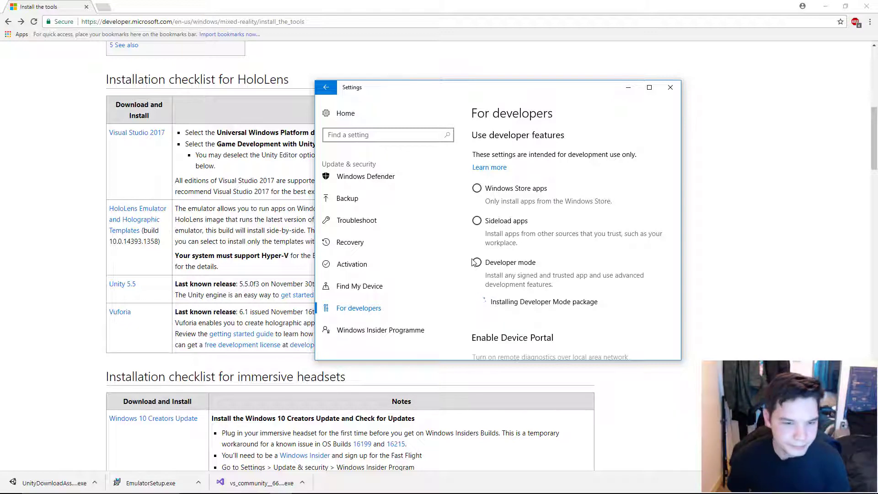
click(476, 262)
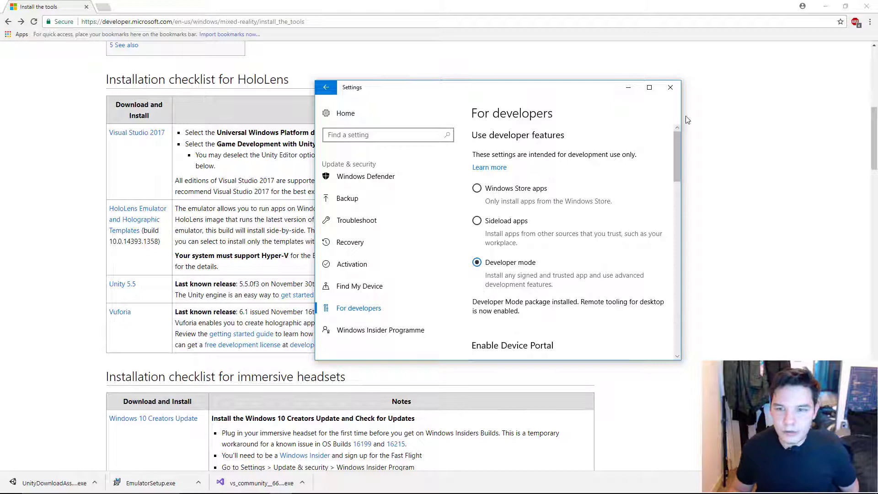
click(671, 88)
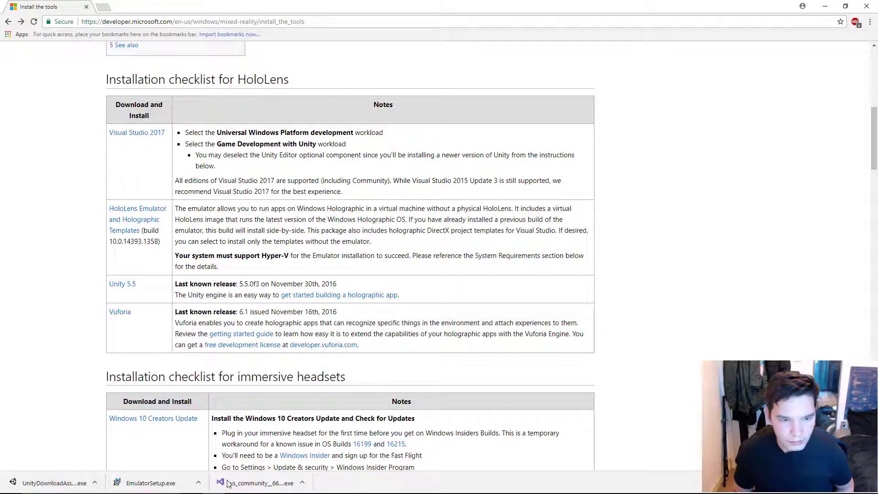
- Install Visual Studio Community with Game development with Unity and Universal Windows Platform workloads, answering the restart prompt
click(259, 483)
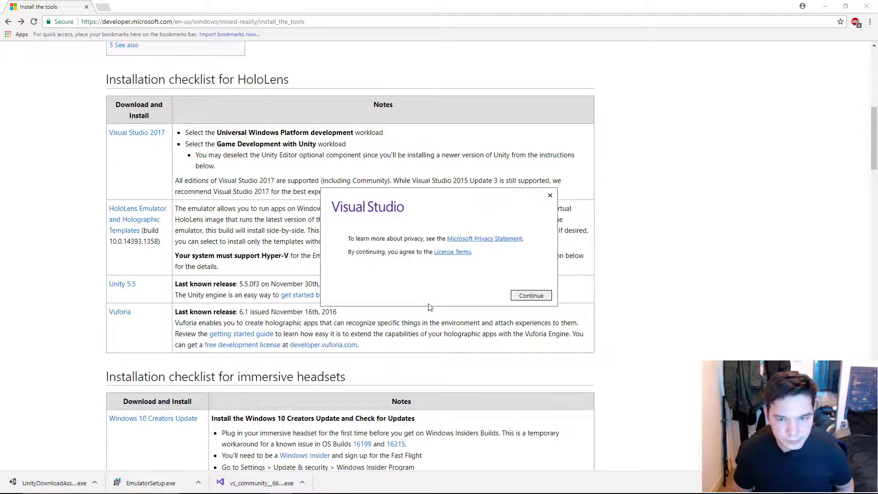
click(531, 295)
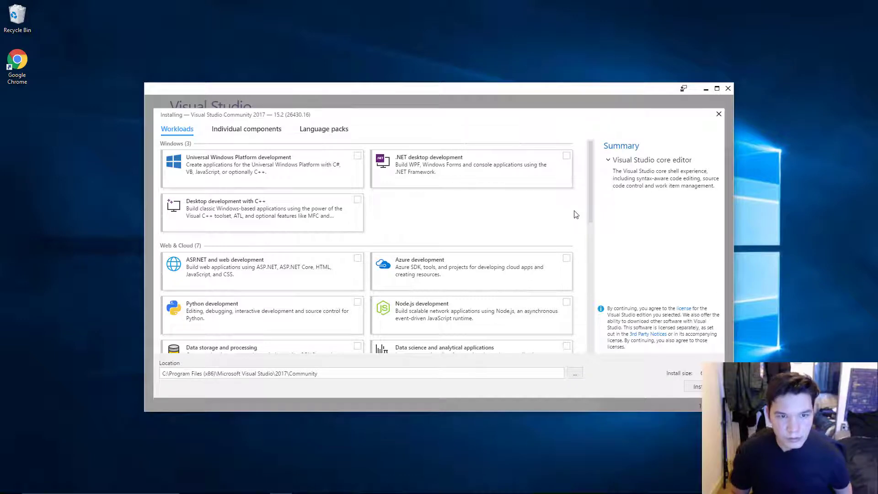
mouse_move(554, 243)
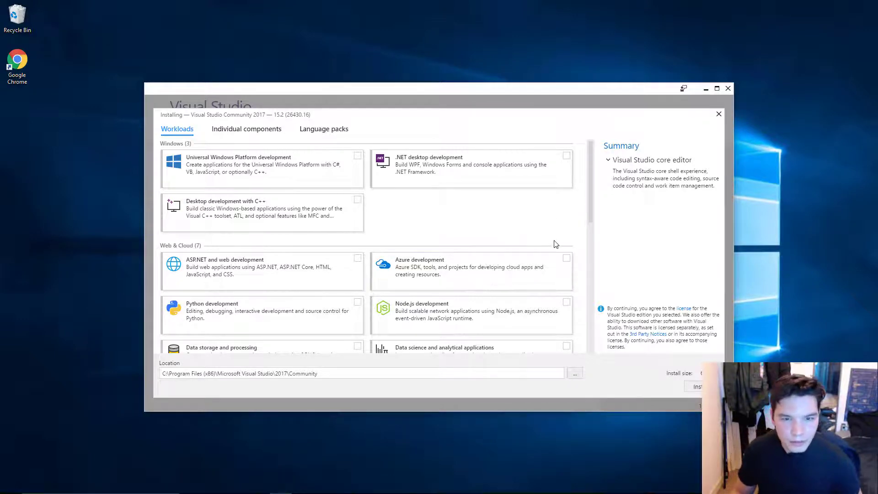
scroll(down, 3)
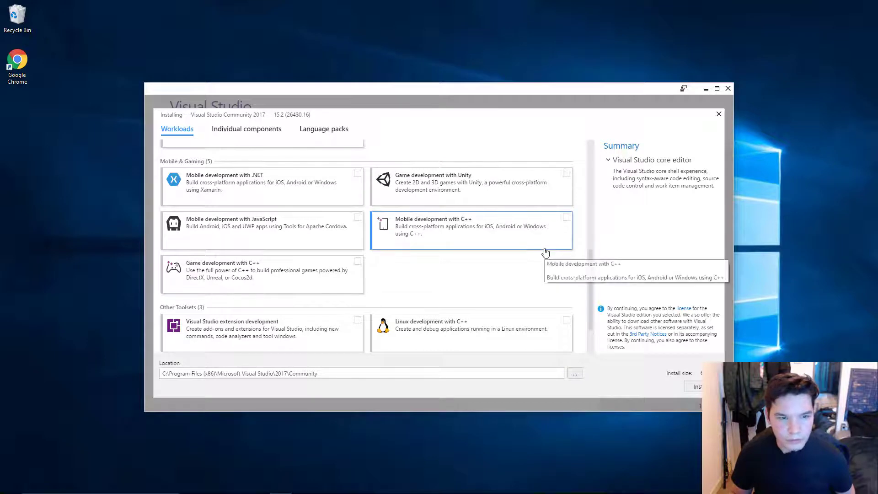
mouse_move(568, 177)
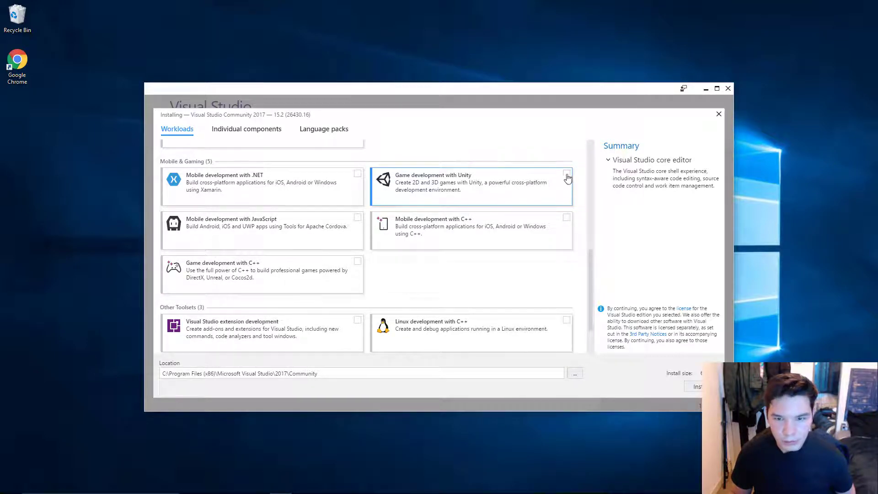
click(567, 173)
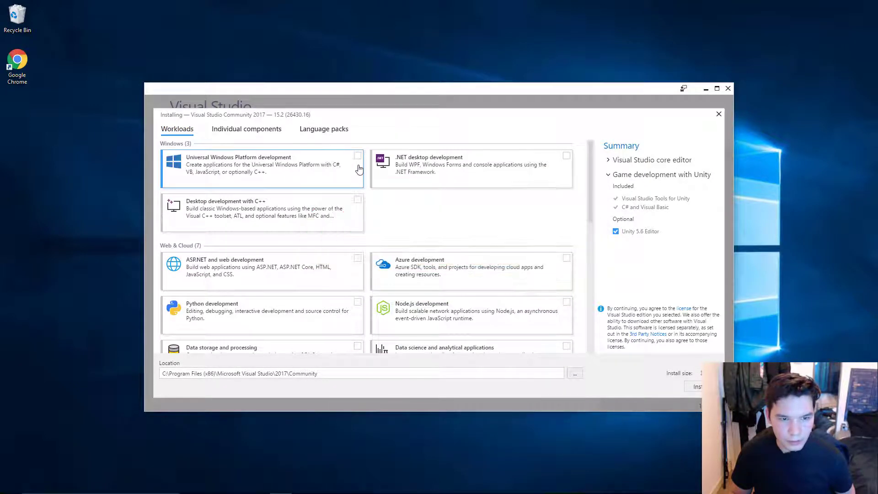
click(357, 155)
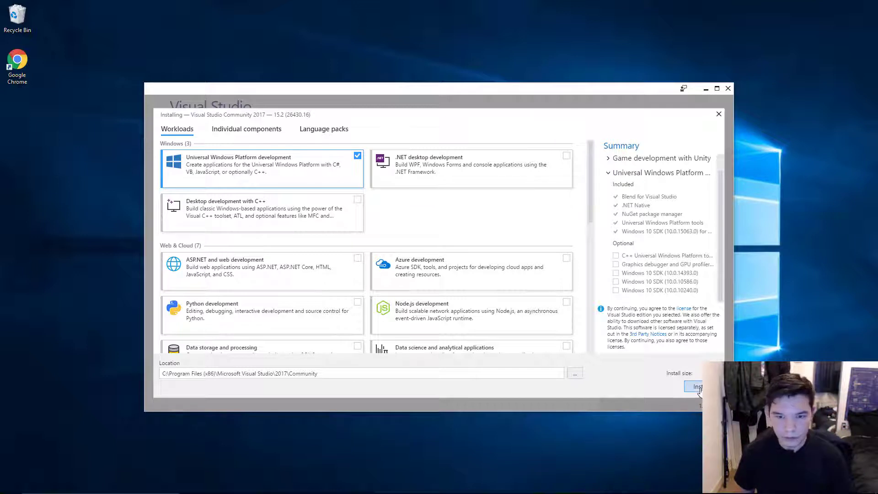
click(695, 385)
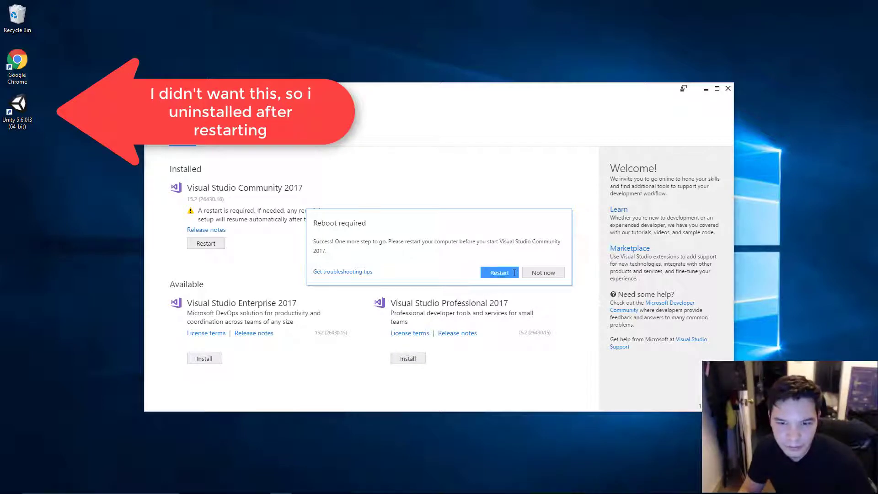
click(498, 273)
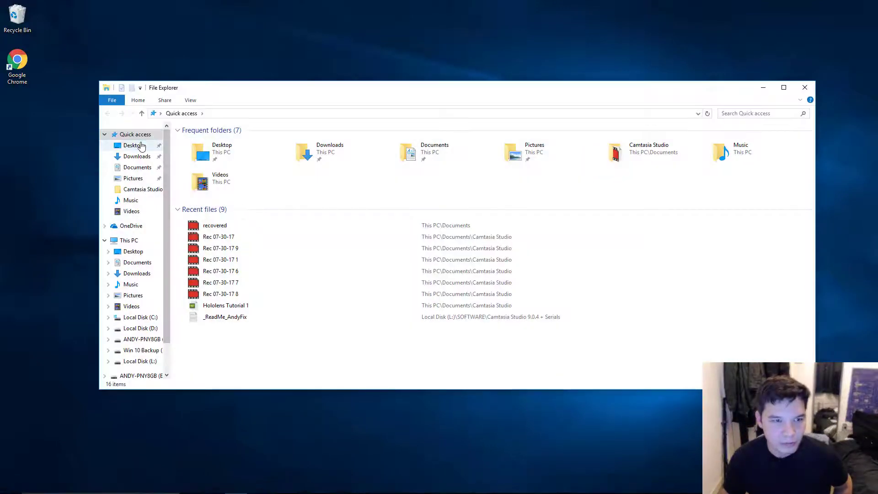
- Show the Downloads folder in File Explorer and select the Unity download assistant
click(136, 157)
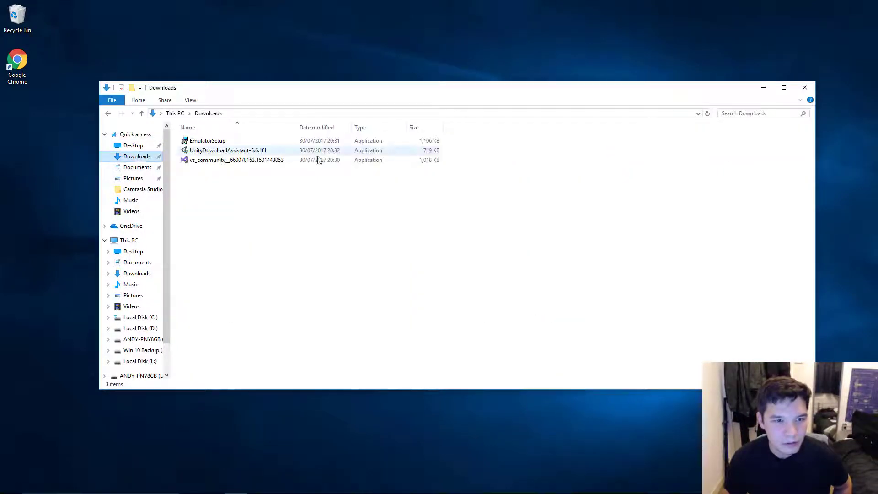
click(228, 150)
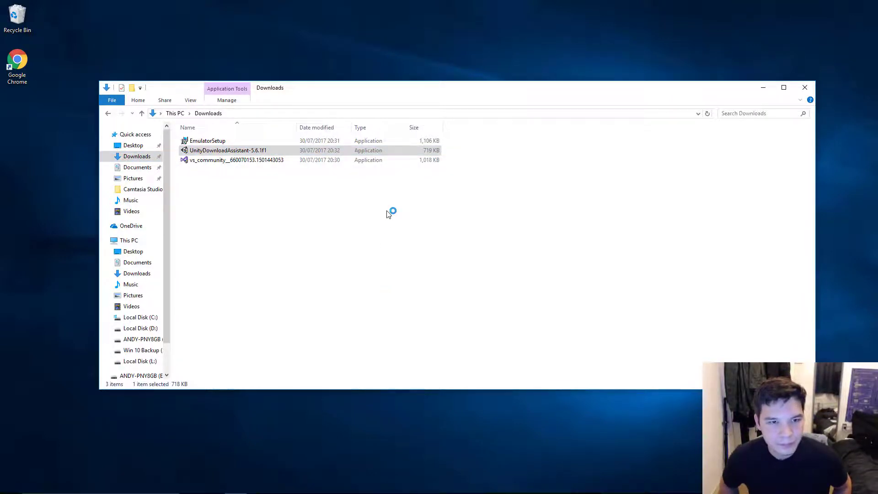
- Launch the Unity 5.6.1f1 download assistant, accept the license and keep 64 bit architecture
double_click(227, 150)
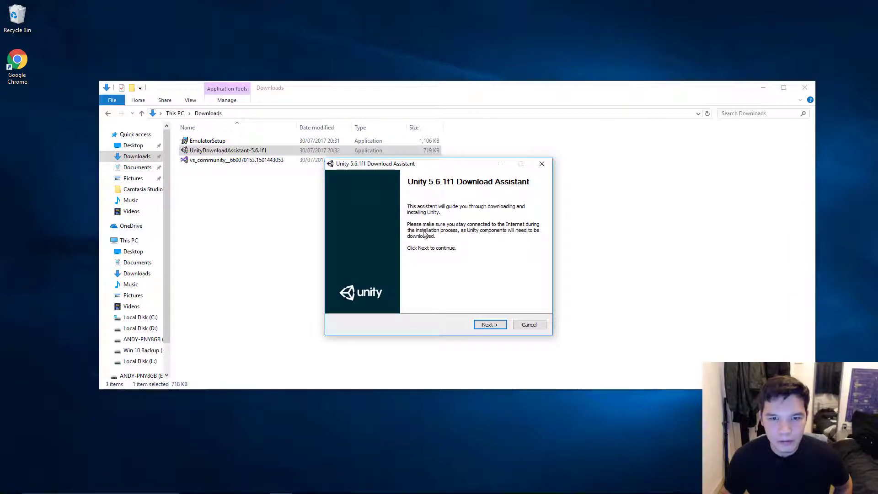
mouse_move(453, 187)
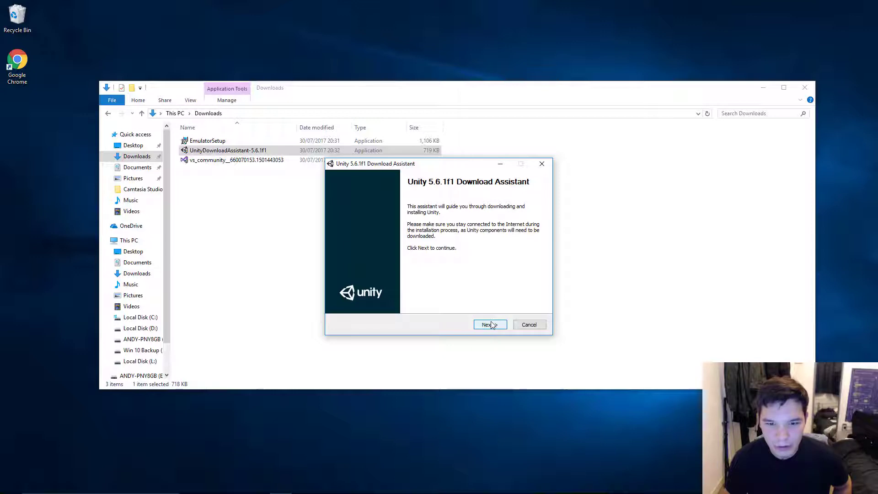
click(488, 324)
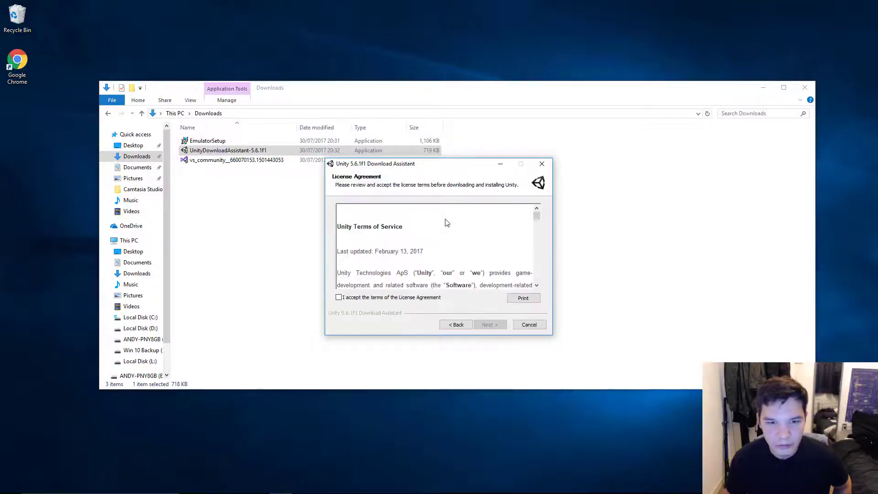
scroll(down, 3)
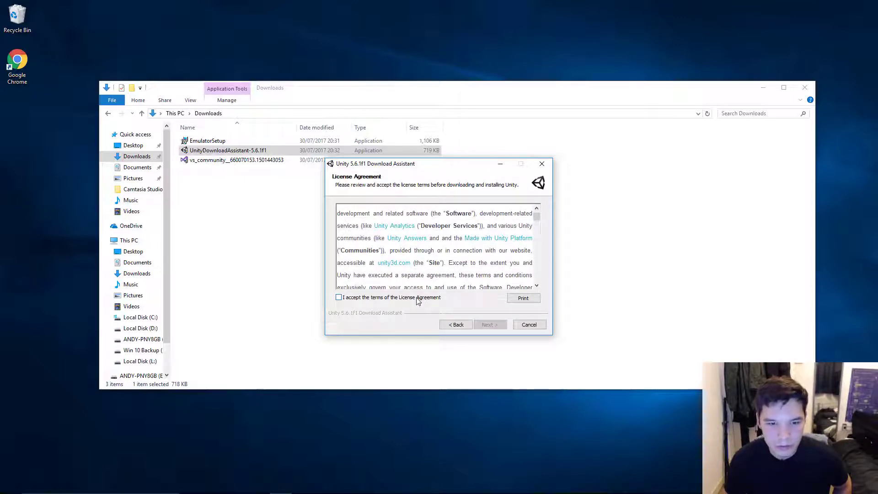
click(338, 297)
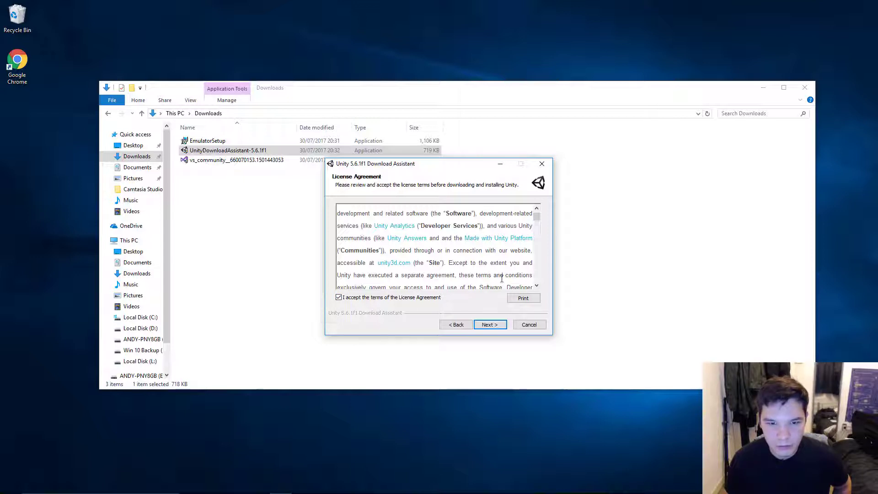
click(488, 324)
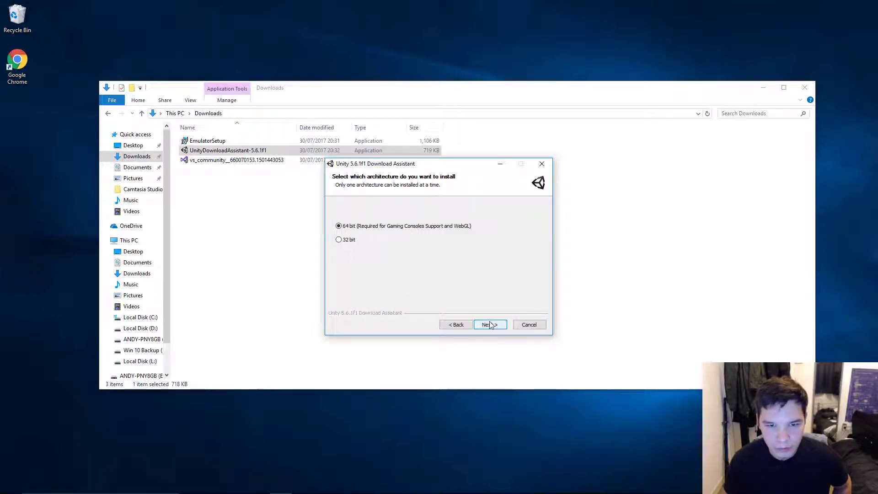
click(490, 324)
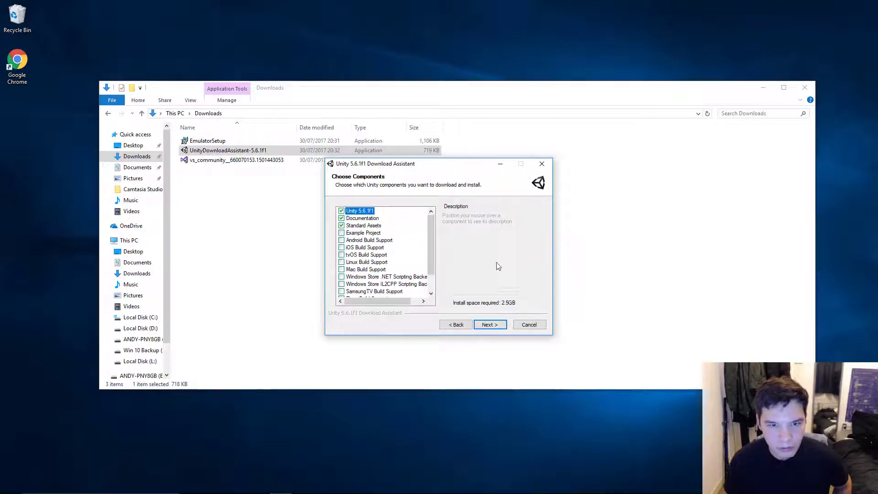
mouse_move(361, 218)
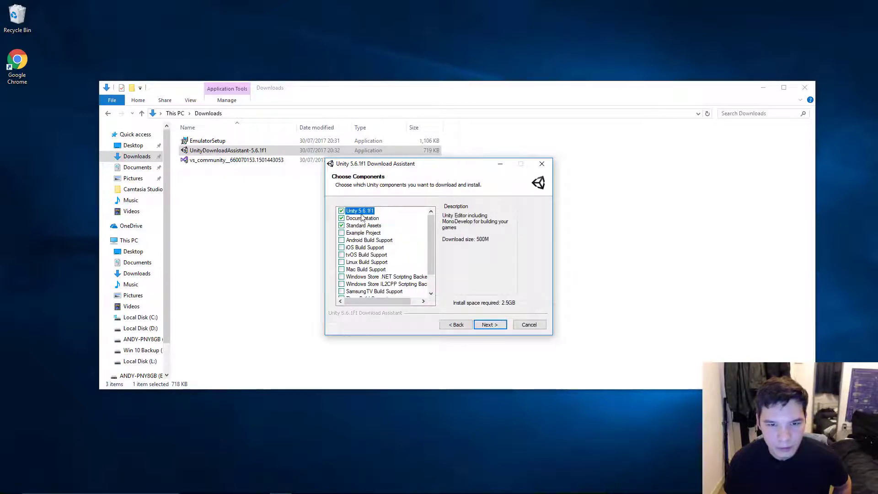
mouse_move(386, 166)
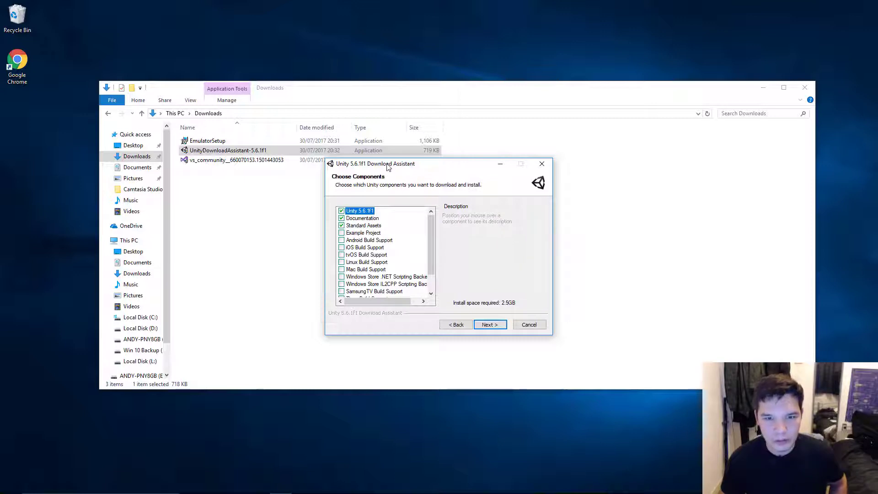
mouse_move(362, 294)
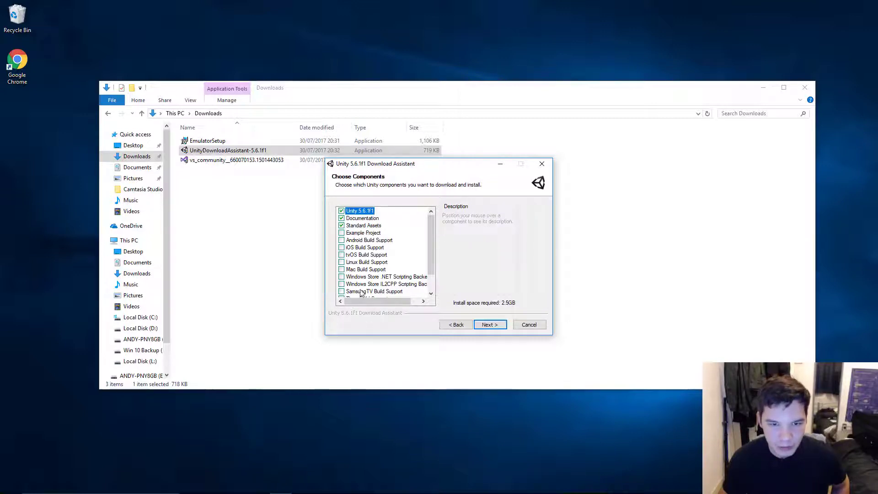
mouse_move(368, 239)
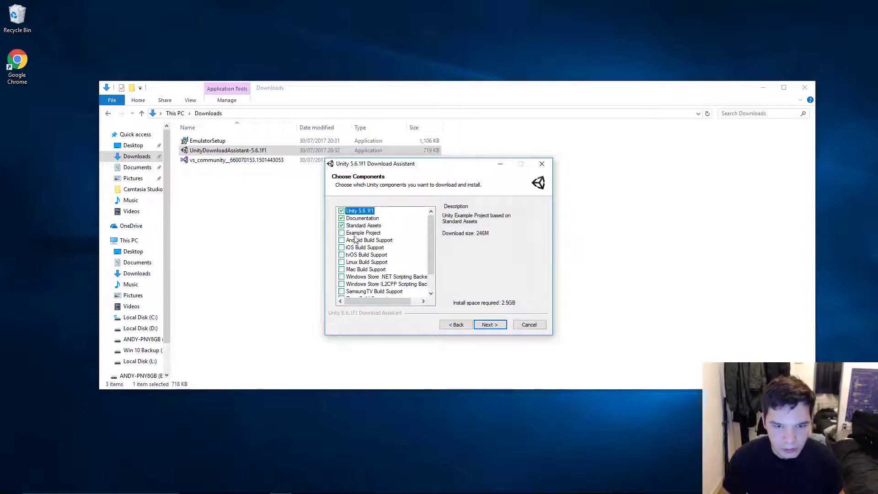
- Add Android Build Support and Windows Store .NET Scripting Backend to the components
click(341, 239)
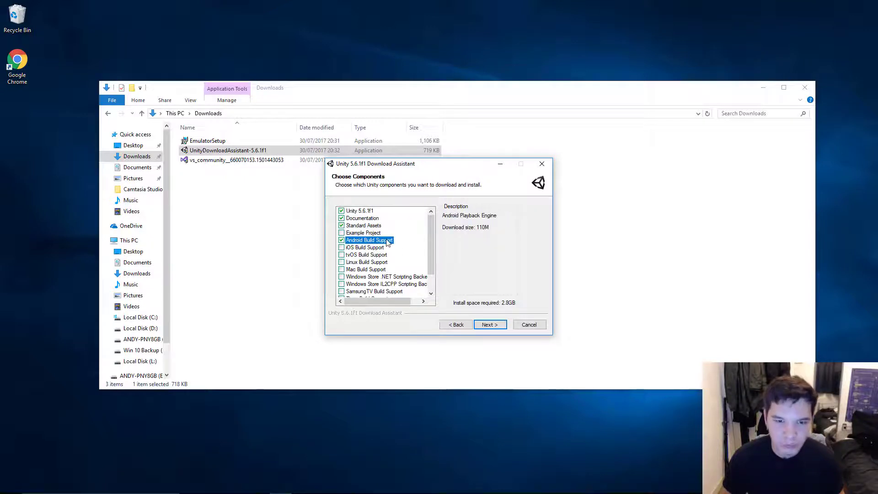
scroll(down, 3)
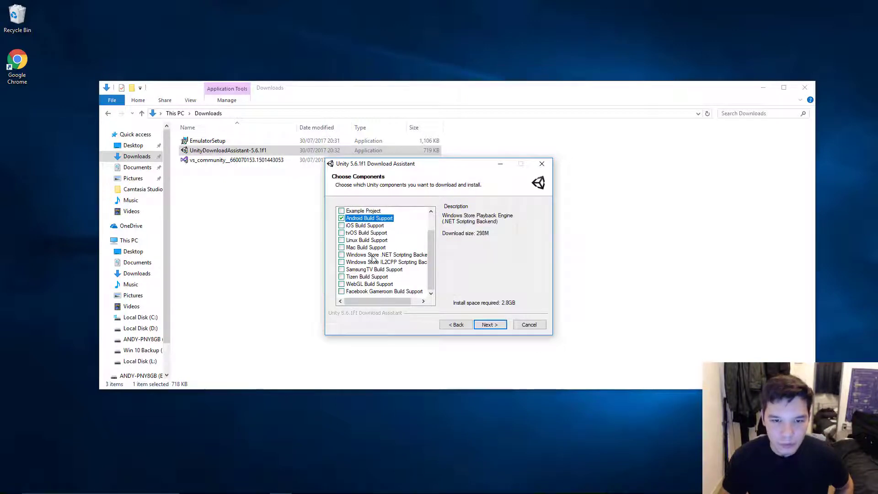
mouse_move(373, 259)
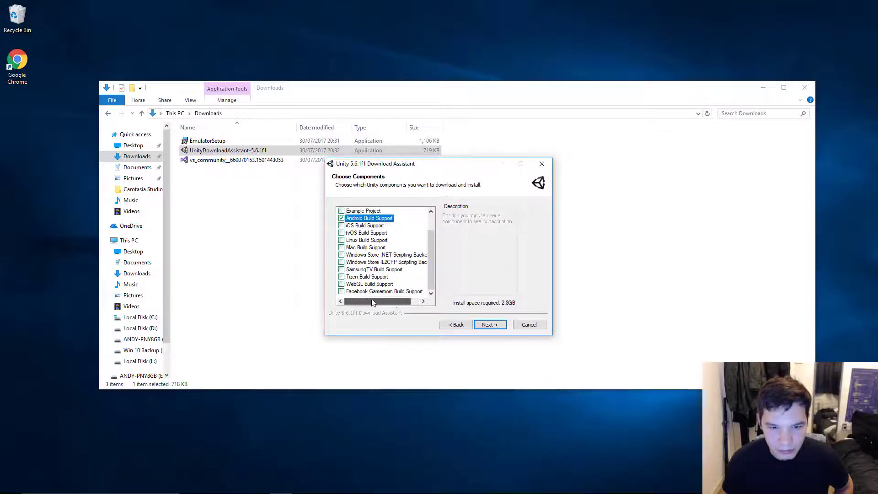
mouse_move(341, 254)
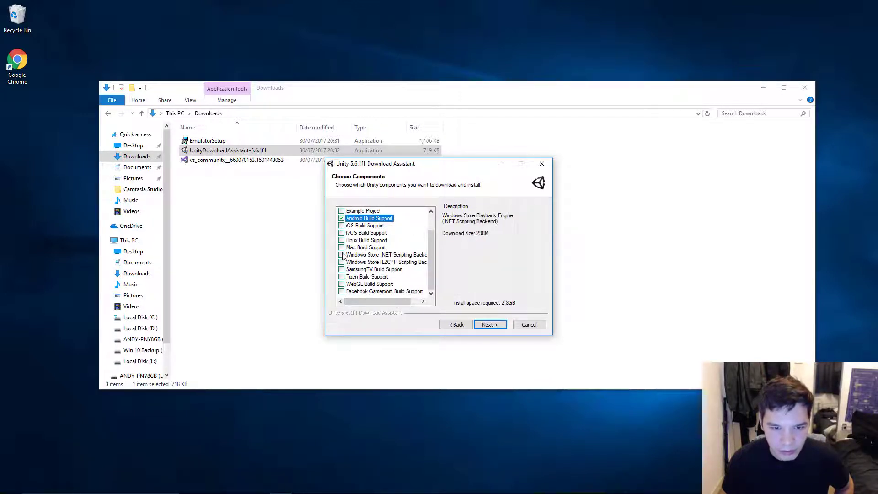
click(341, 254)
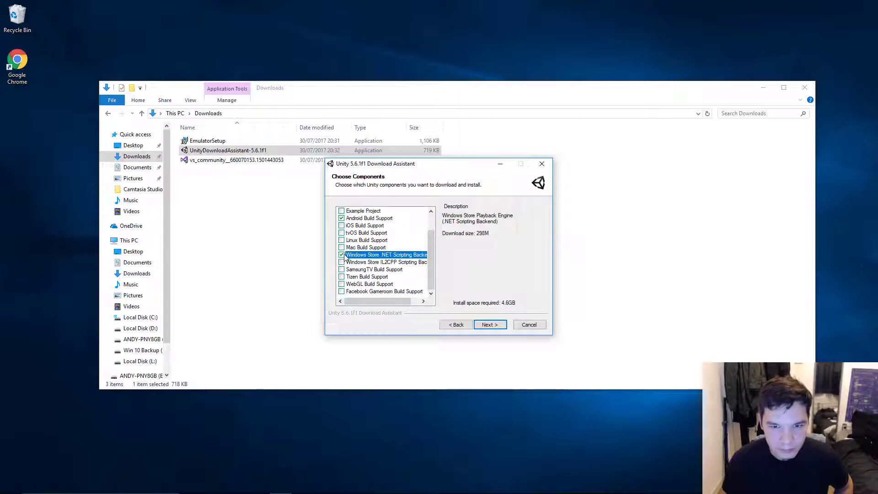
mouse_move(370, 296)
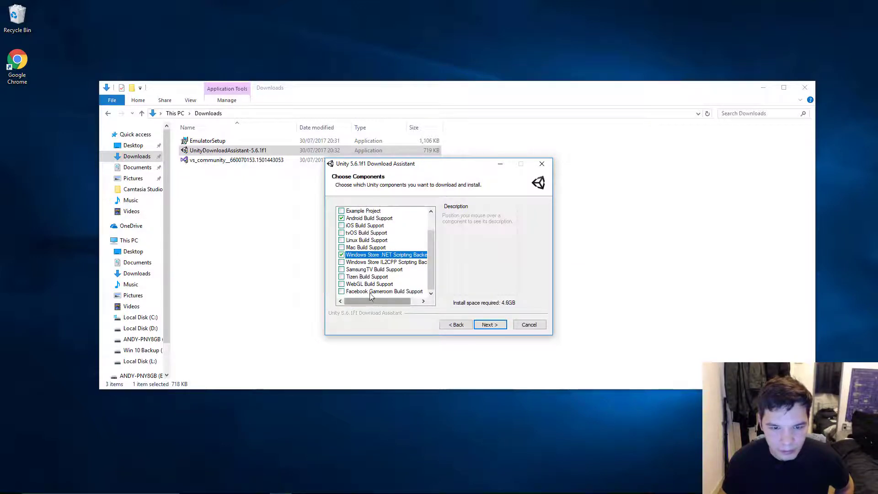
mouse_move(364, 290)
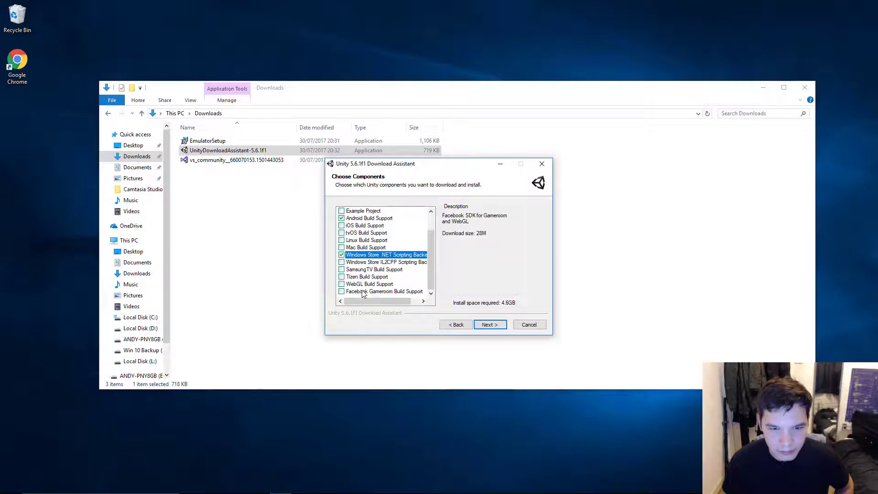
scroll(up, 3)
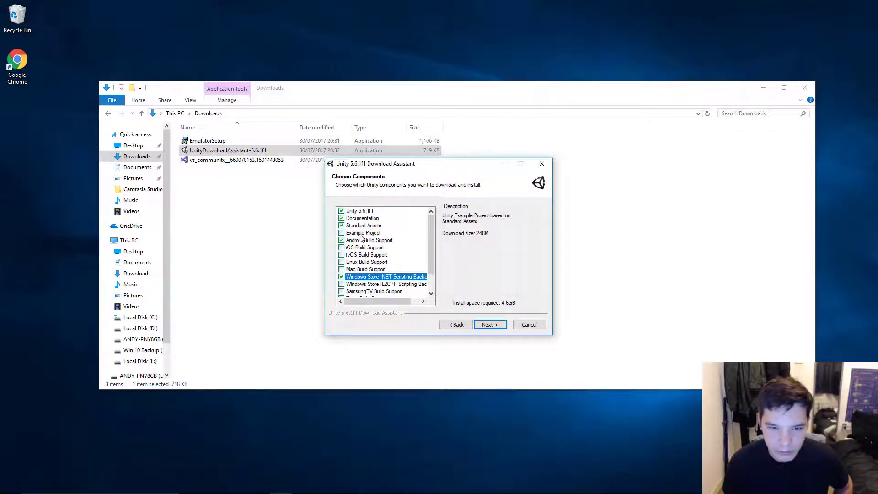
mouse_move(492, 328)
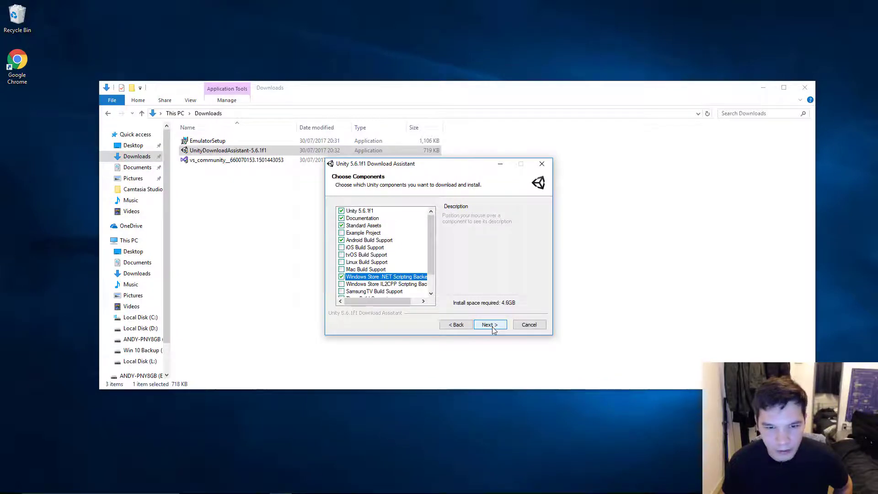
- Install Unity 5.6.1f1 with the chosen components at the default download and install locations, then finish setup
click(489, 325)
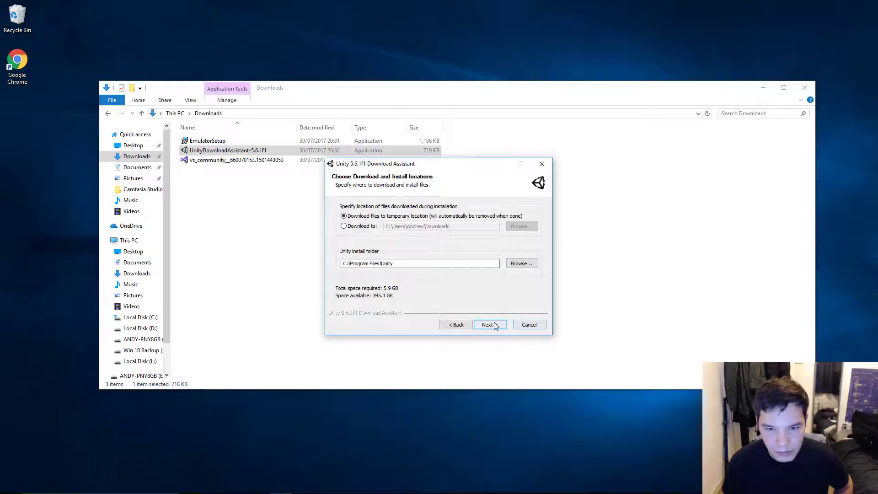
click(488, 324)
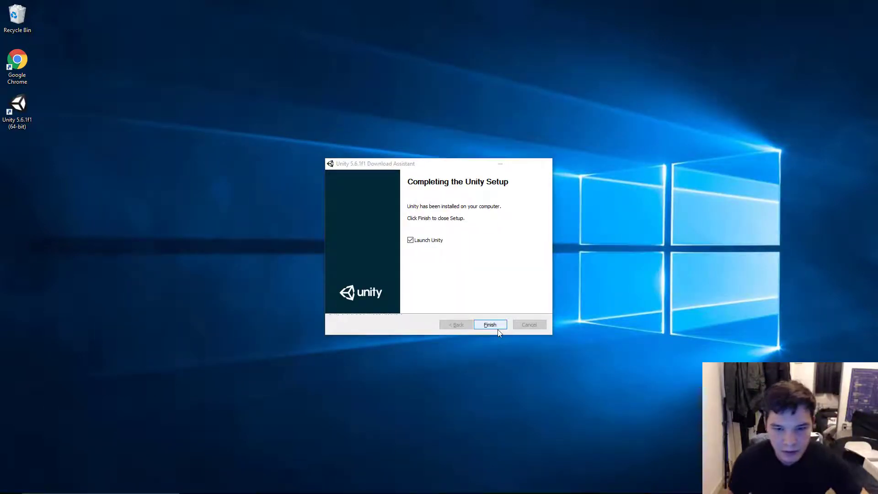
click(489, 324)
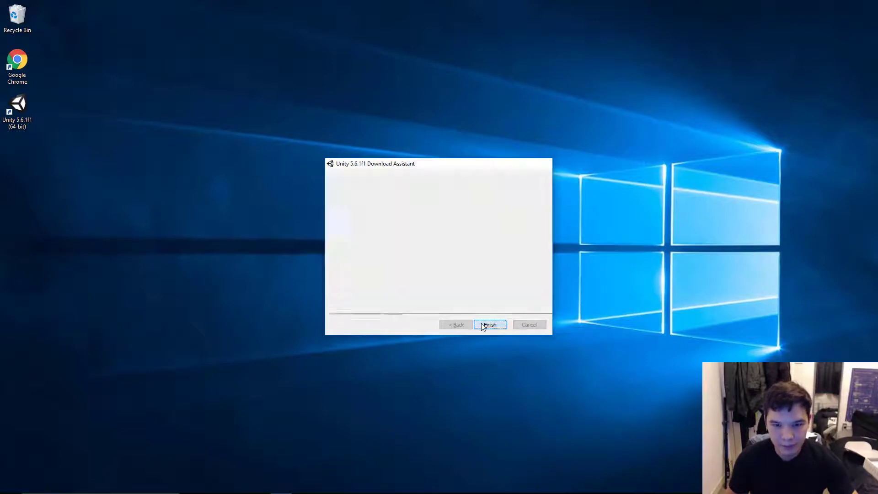
click(490, 324)
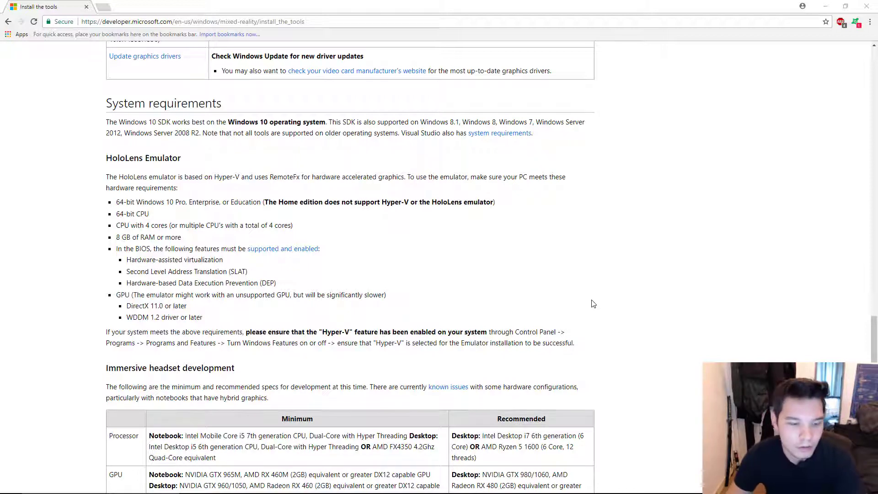
mouse_move(356, 340)
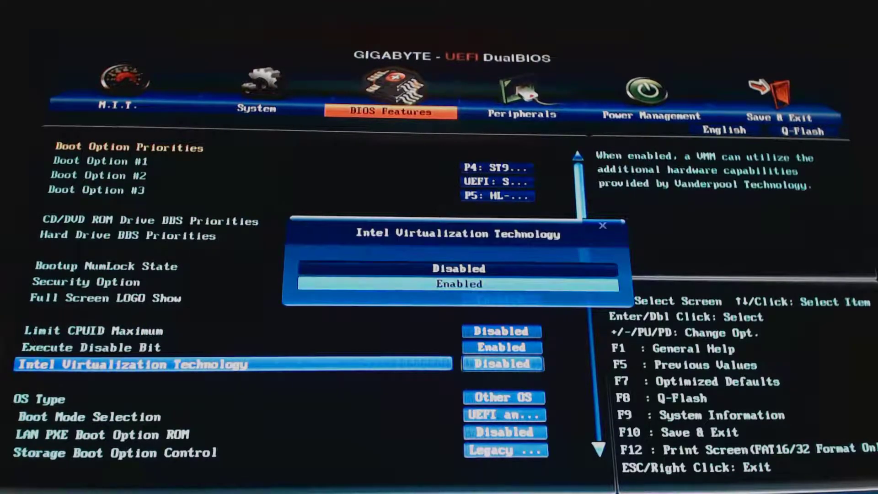
- Enable Intel Virtualization Technology in BIOS Features and save the configuration, restarting the PC
click(459, 284)
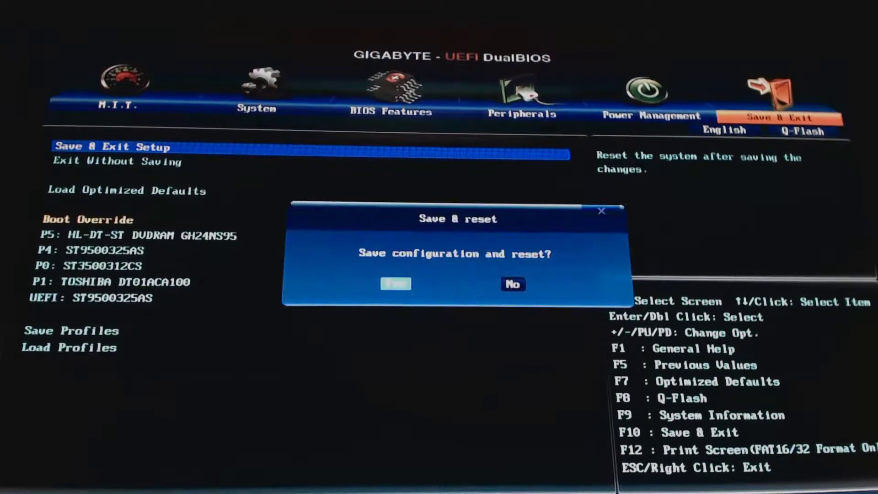
click(395, 284)
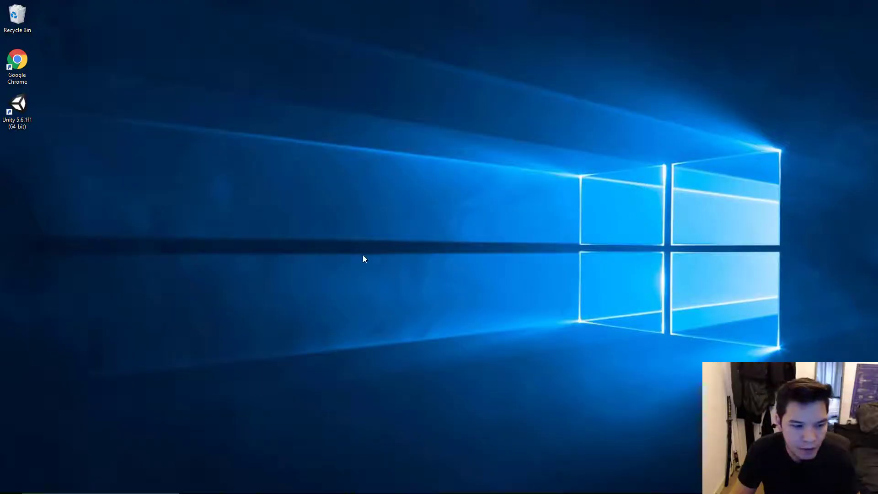
- Turn on Hyper-V with its management tools and platform via Windows Features in Control Panel
click(9, 485)
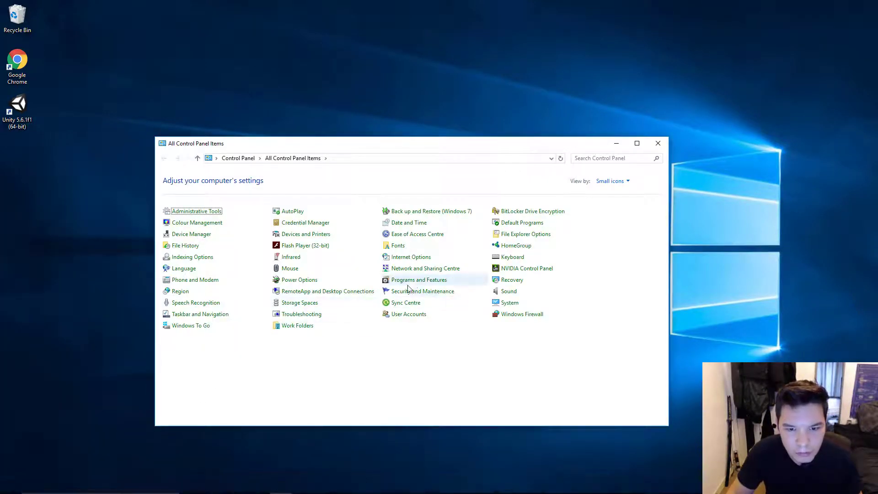
click(419, 280)
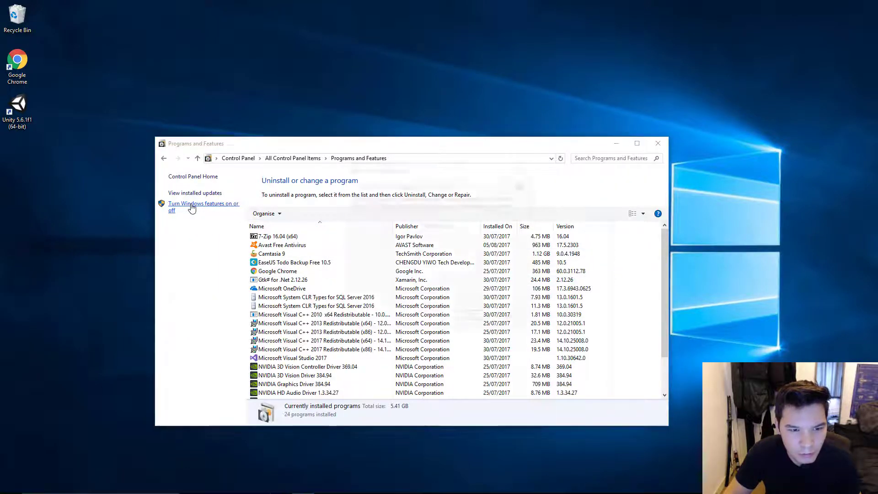
click(201, 206)
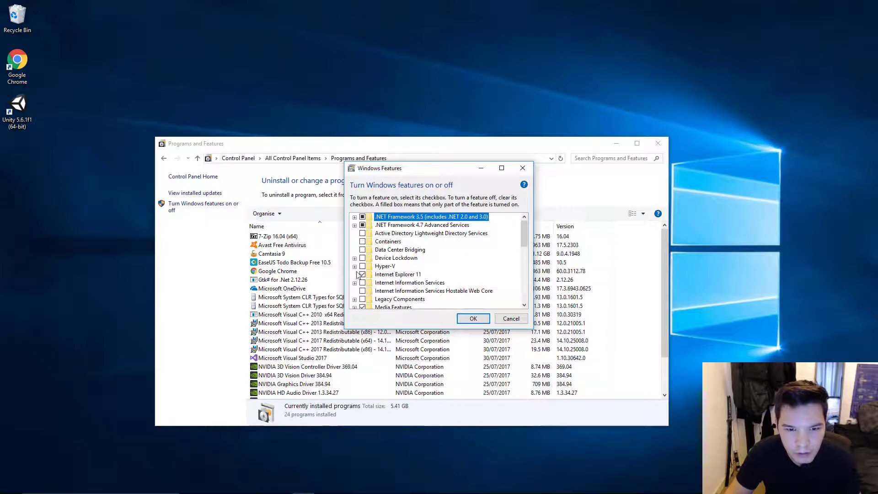
click(355, 266)
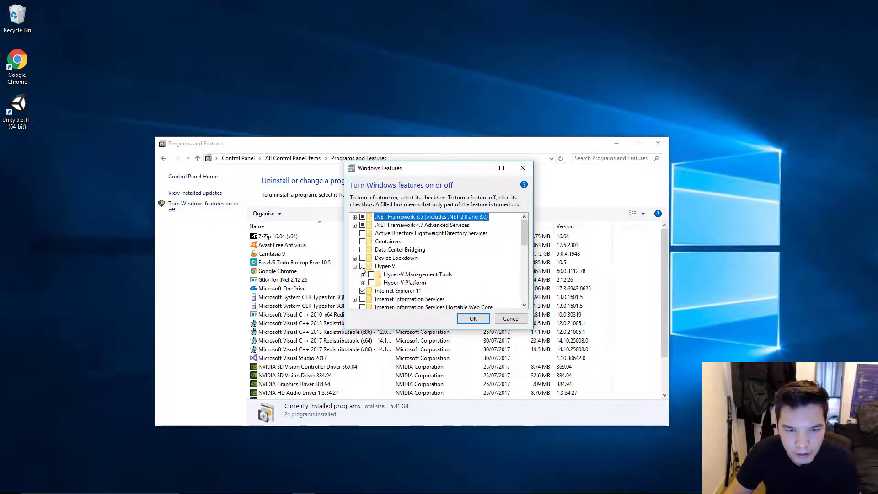
click(472, 318)
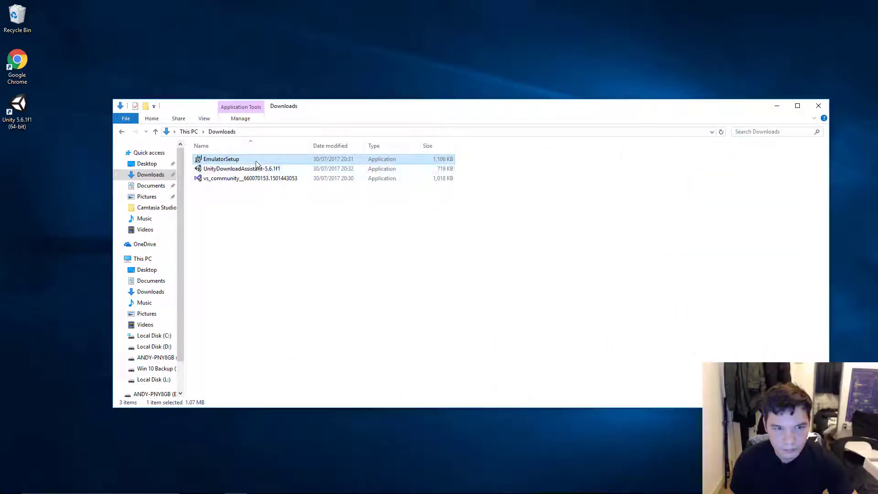
- Launch EmulatorSetup, keep the default install path, skip privacy participation and accept the license
double_click(221, 158)
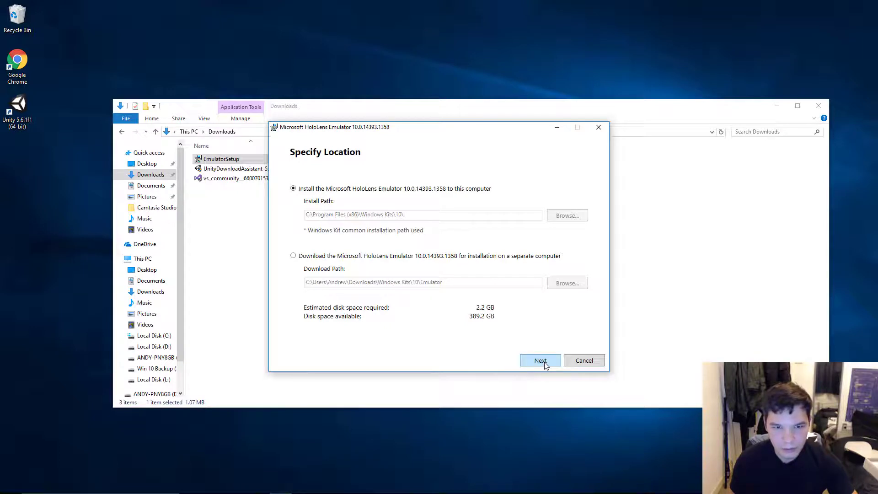
click(539, 360)
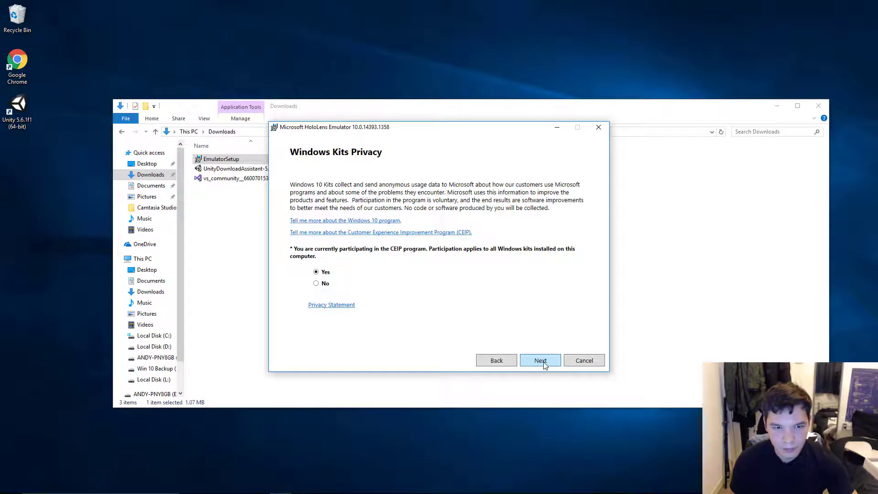
mouse_move(363, 189)
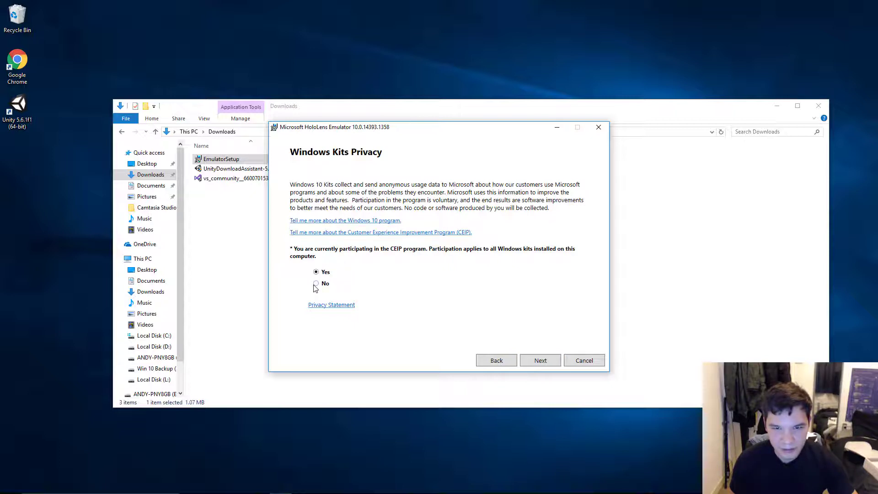
click(540, 361)
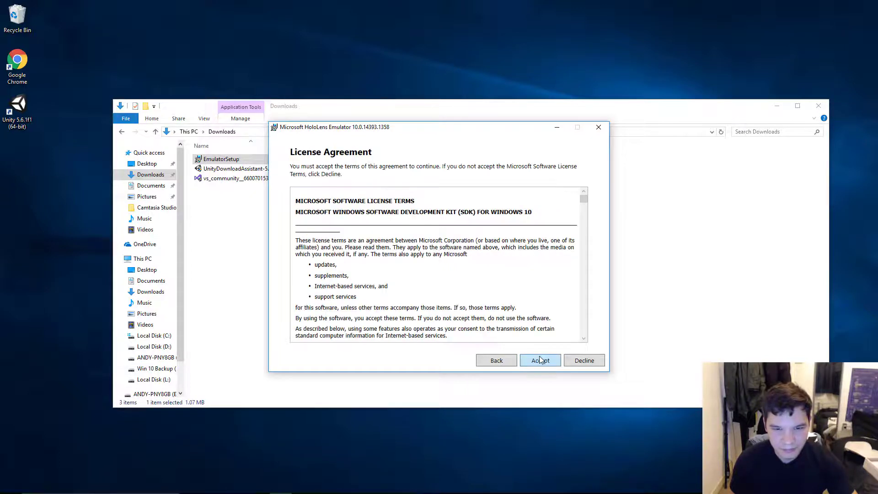
scroll(down, 3)
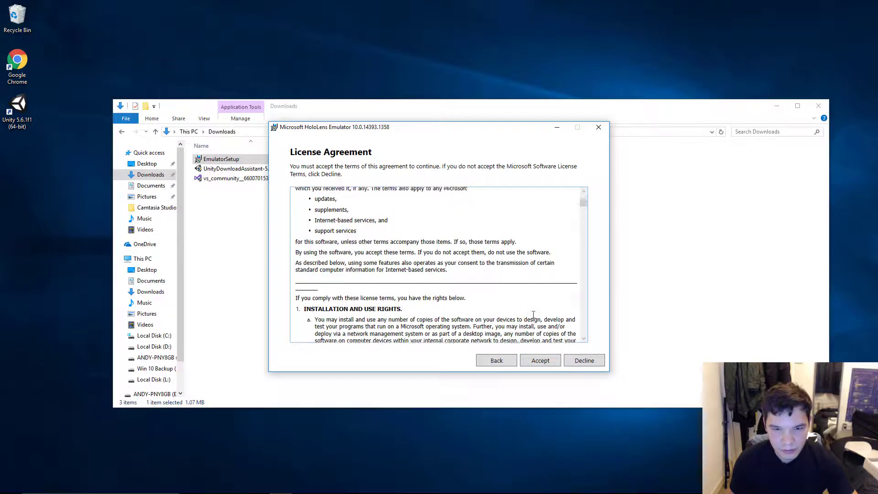
click(540, 360)
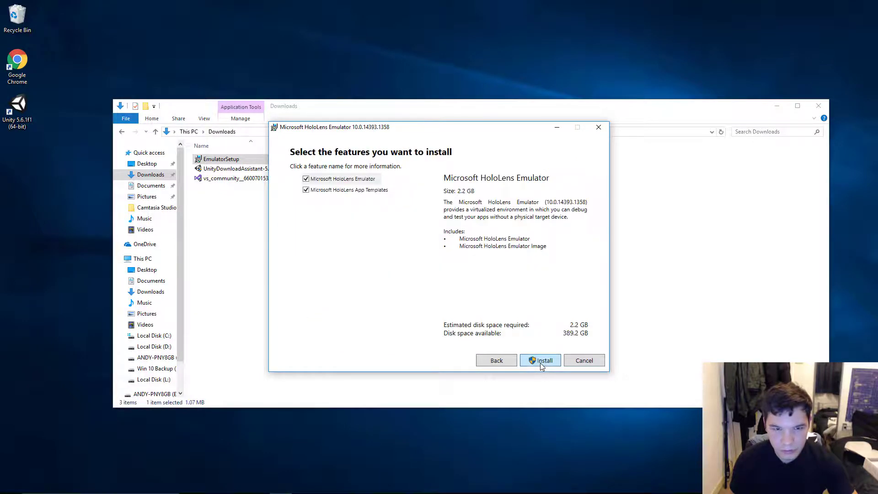
mouse_move(350, 190)
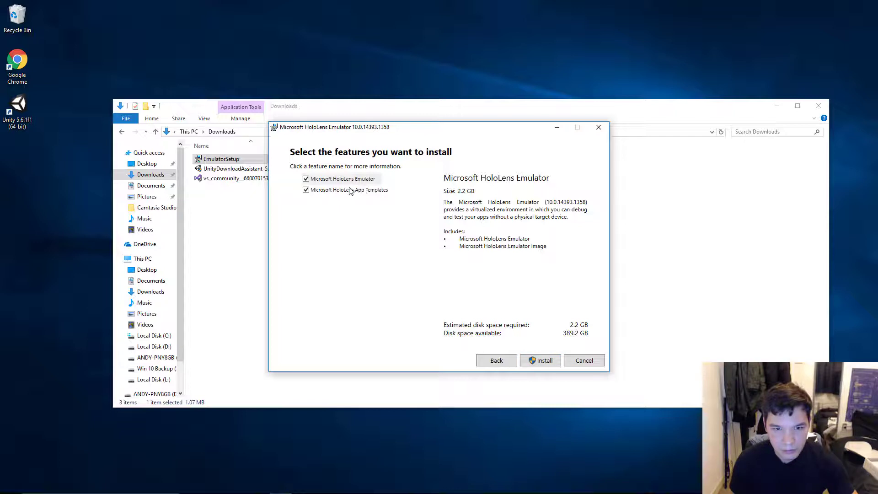
- Install the HoloLens Emulator and App Templates features, then close the installer and the Downloads folder
click(347, 190)
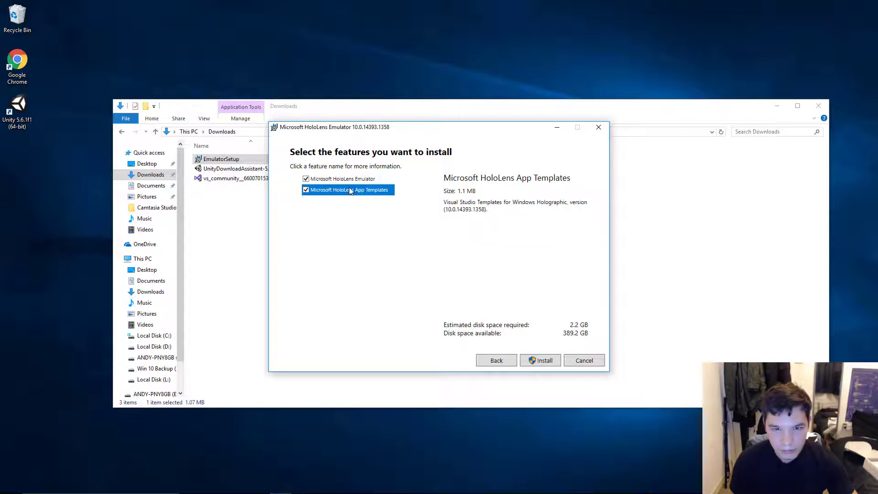
click(340, 179)
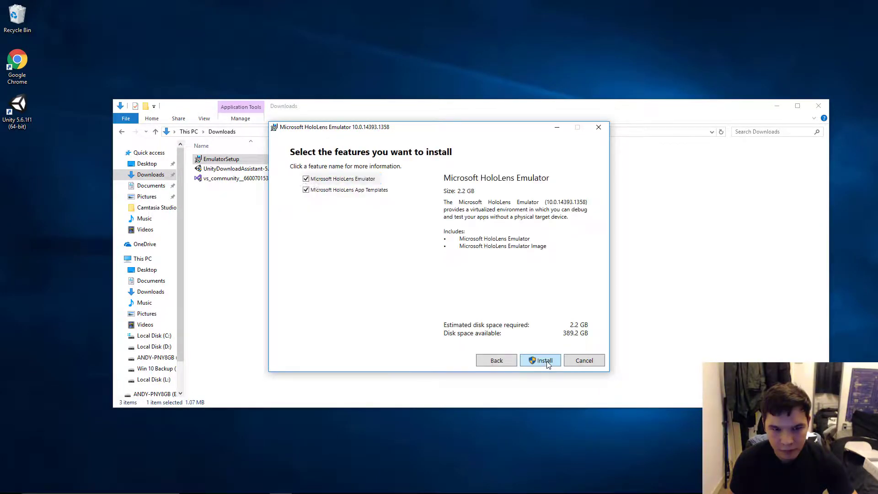
click(540, 361)
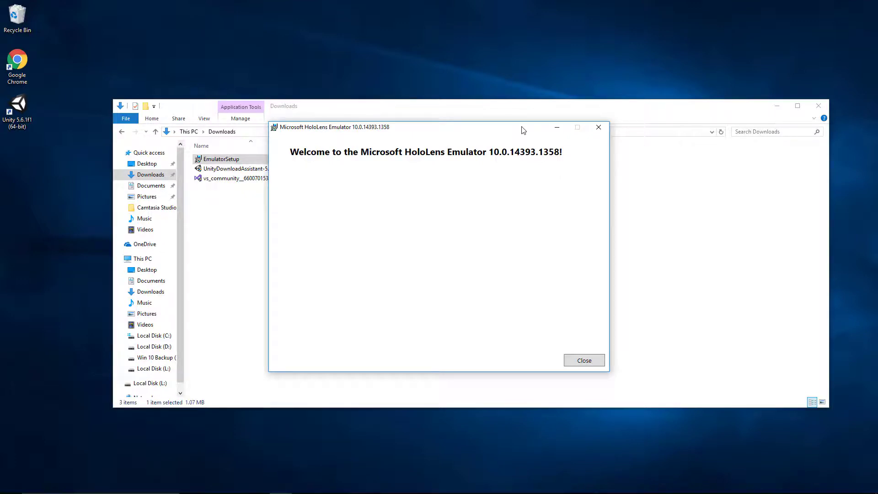
mouse_move(427, 158)
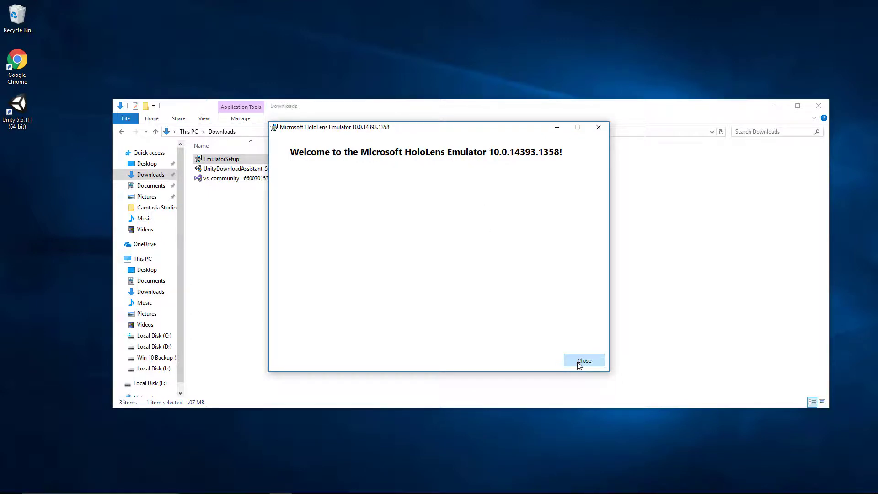
click(584, 360)
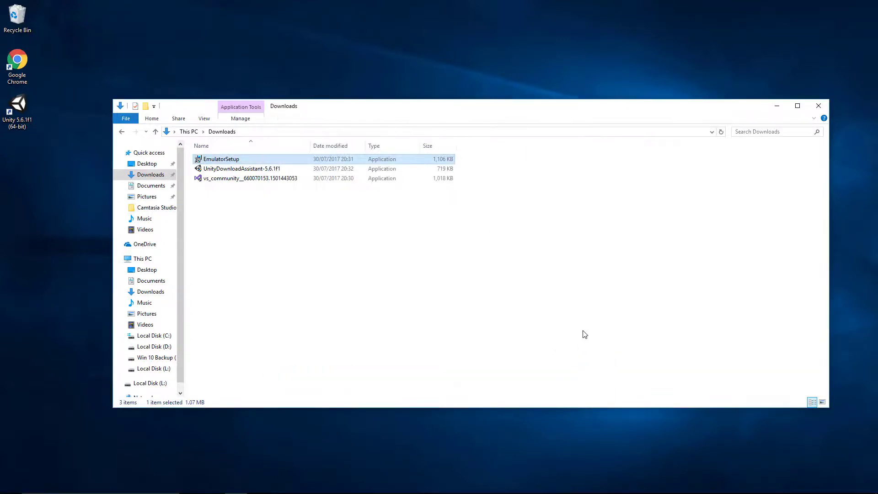
click(817, 105)
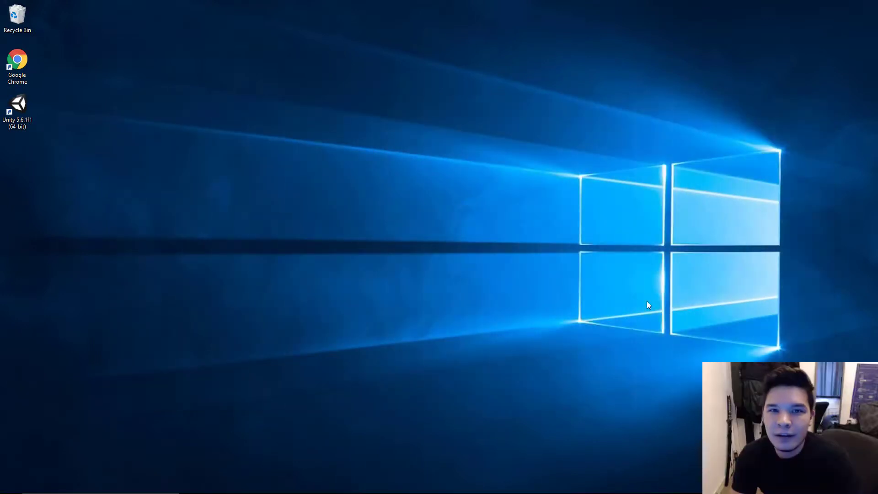